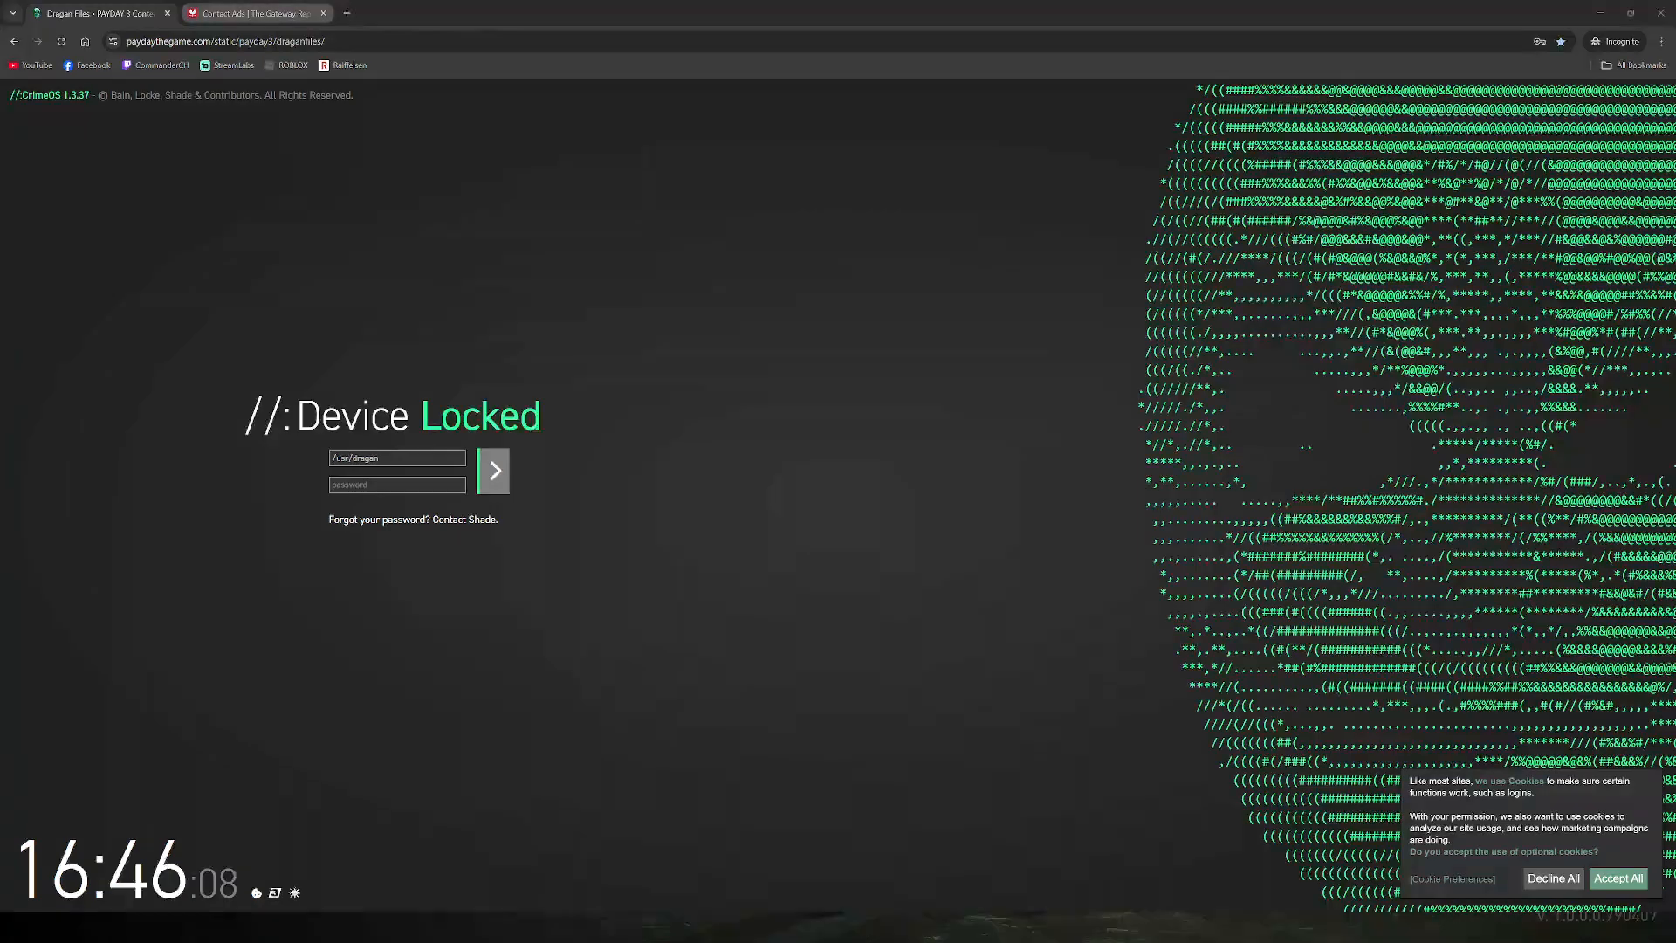
# Step: Log into CrimeOS, open The Secret, and bring up the C.B. folder's password prompt
pyautogui.click(253, 13)
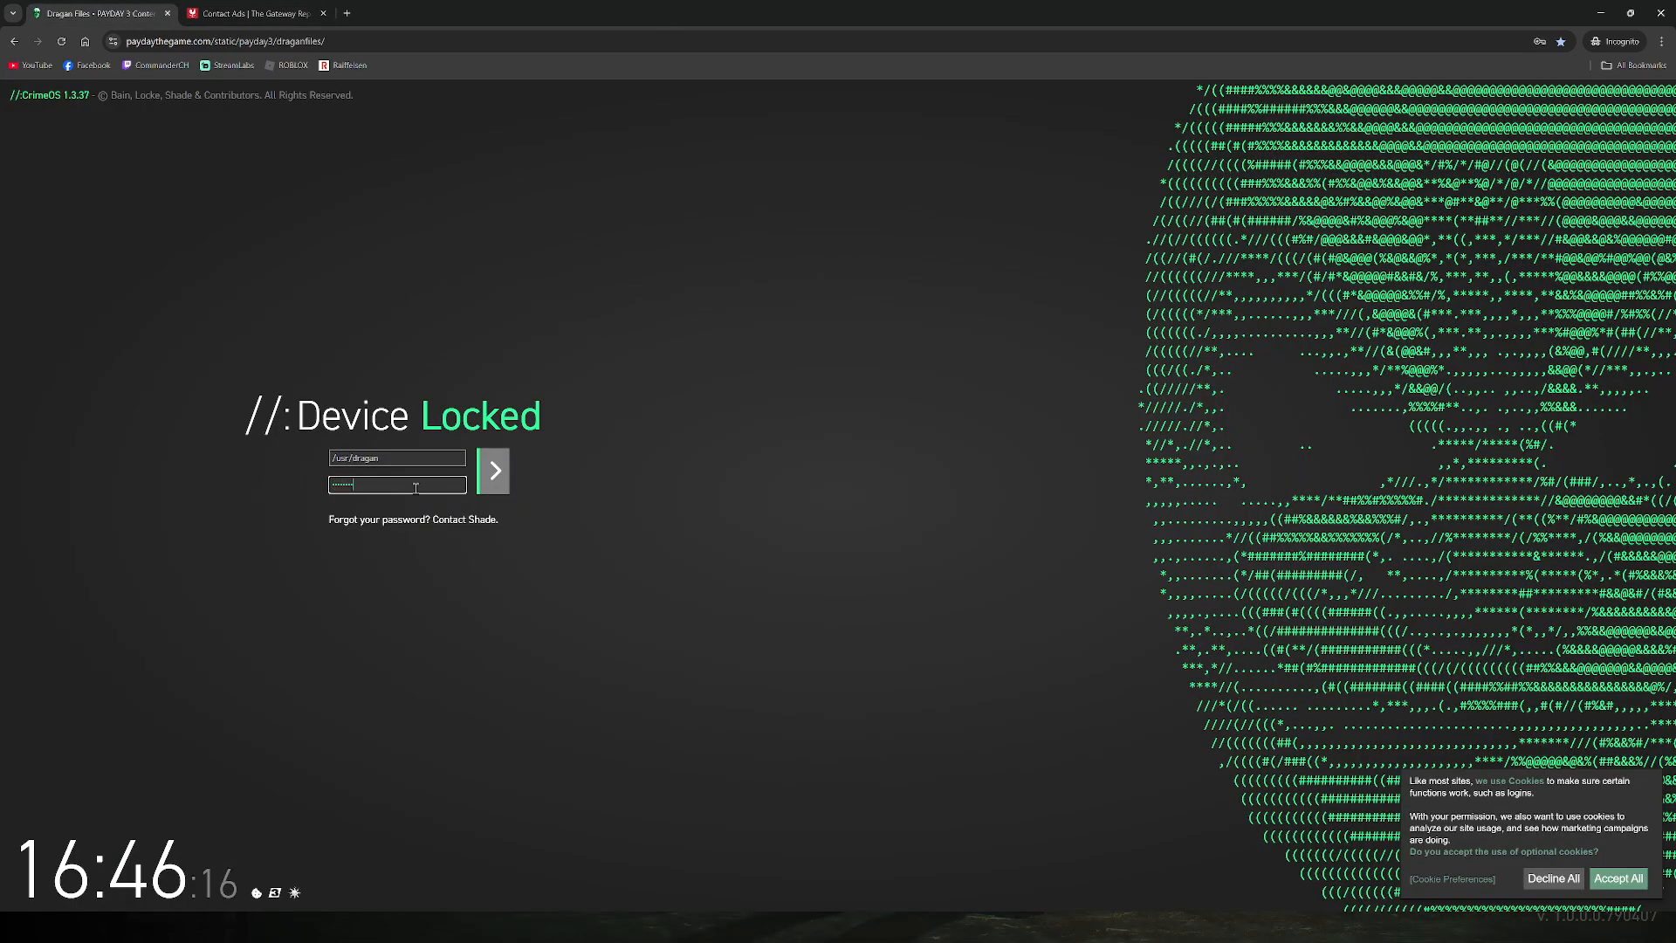
pyautogui.click(492, 471)
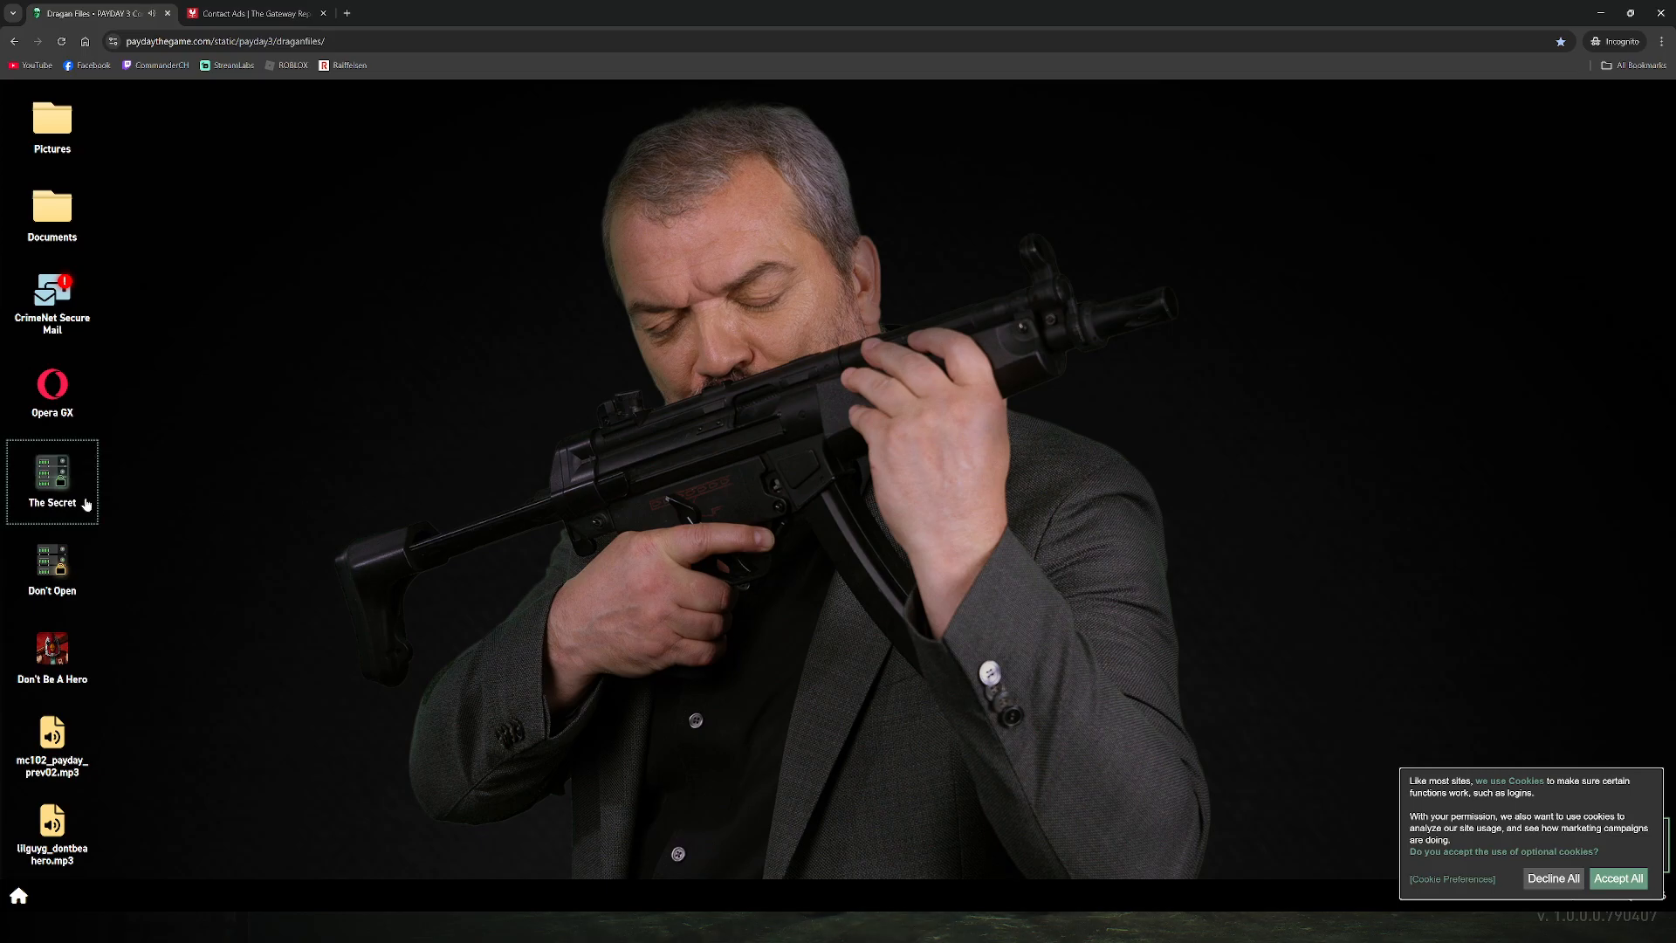
pyautogui.doubleClick(51, 475)
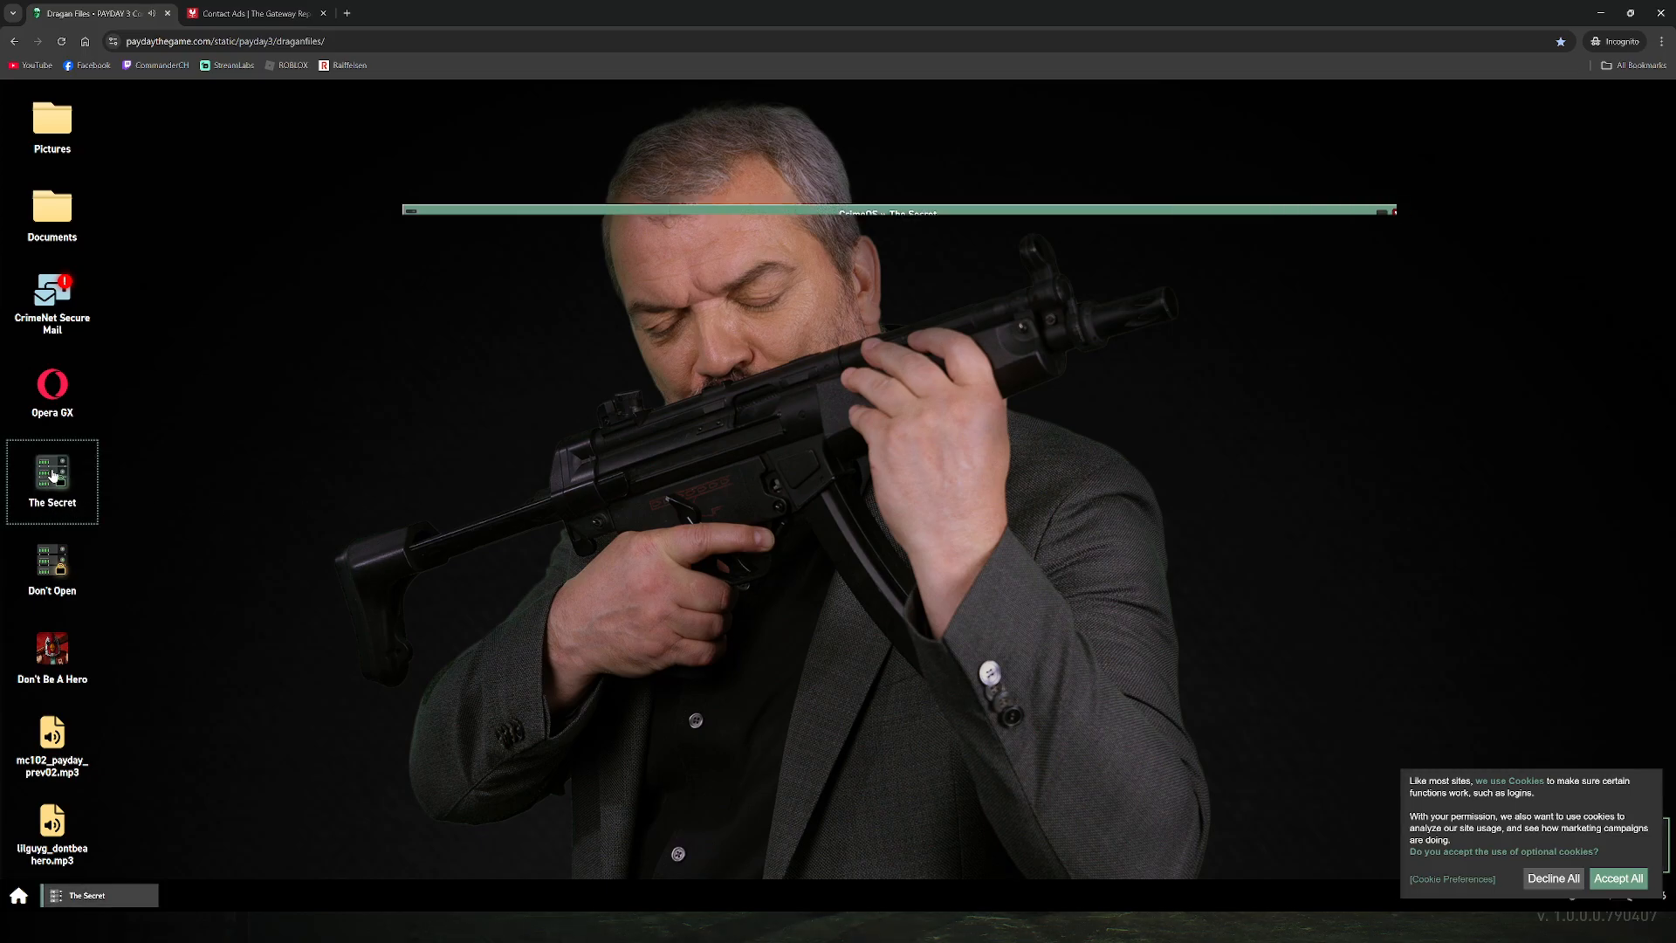
pyautogui.doubleClick(52, 470)
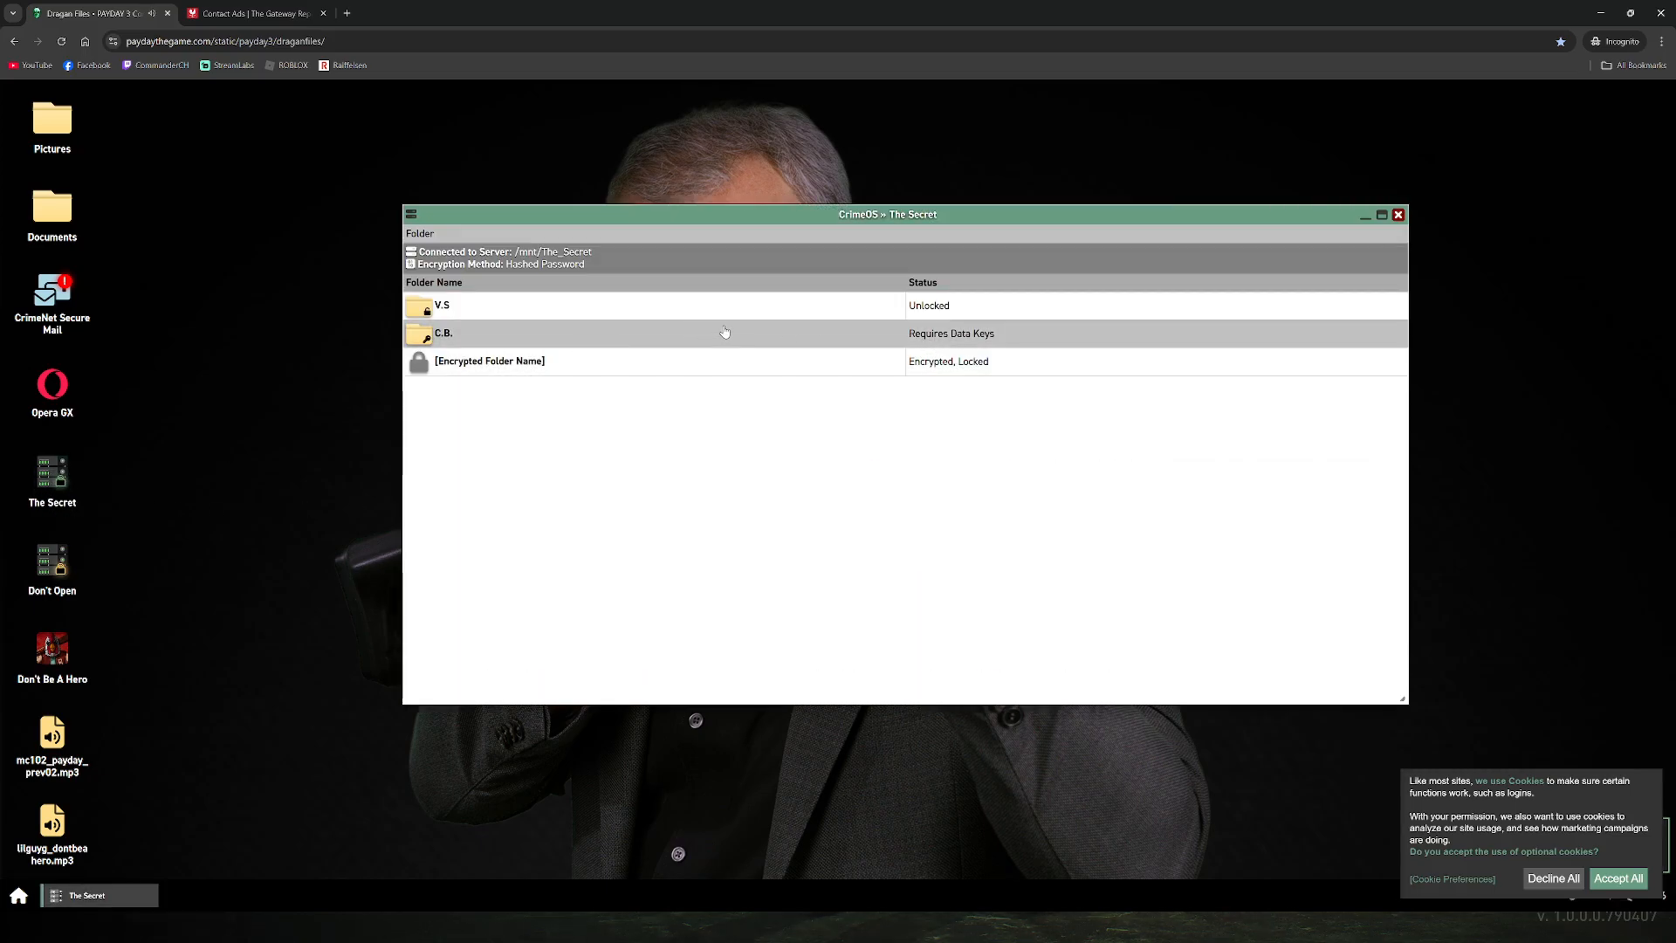
pyautogui.click(490, 361)
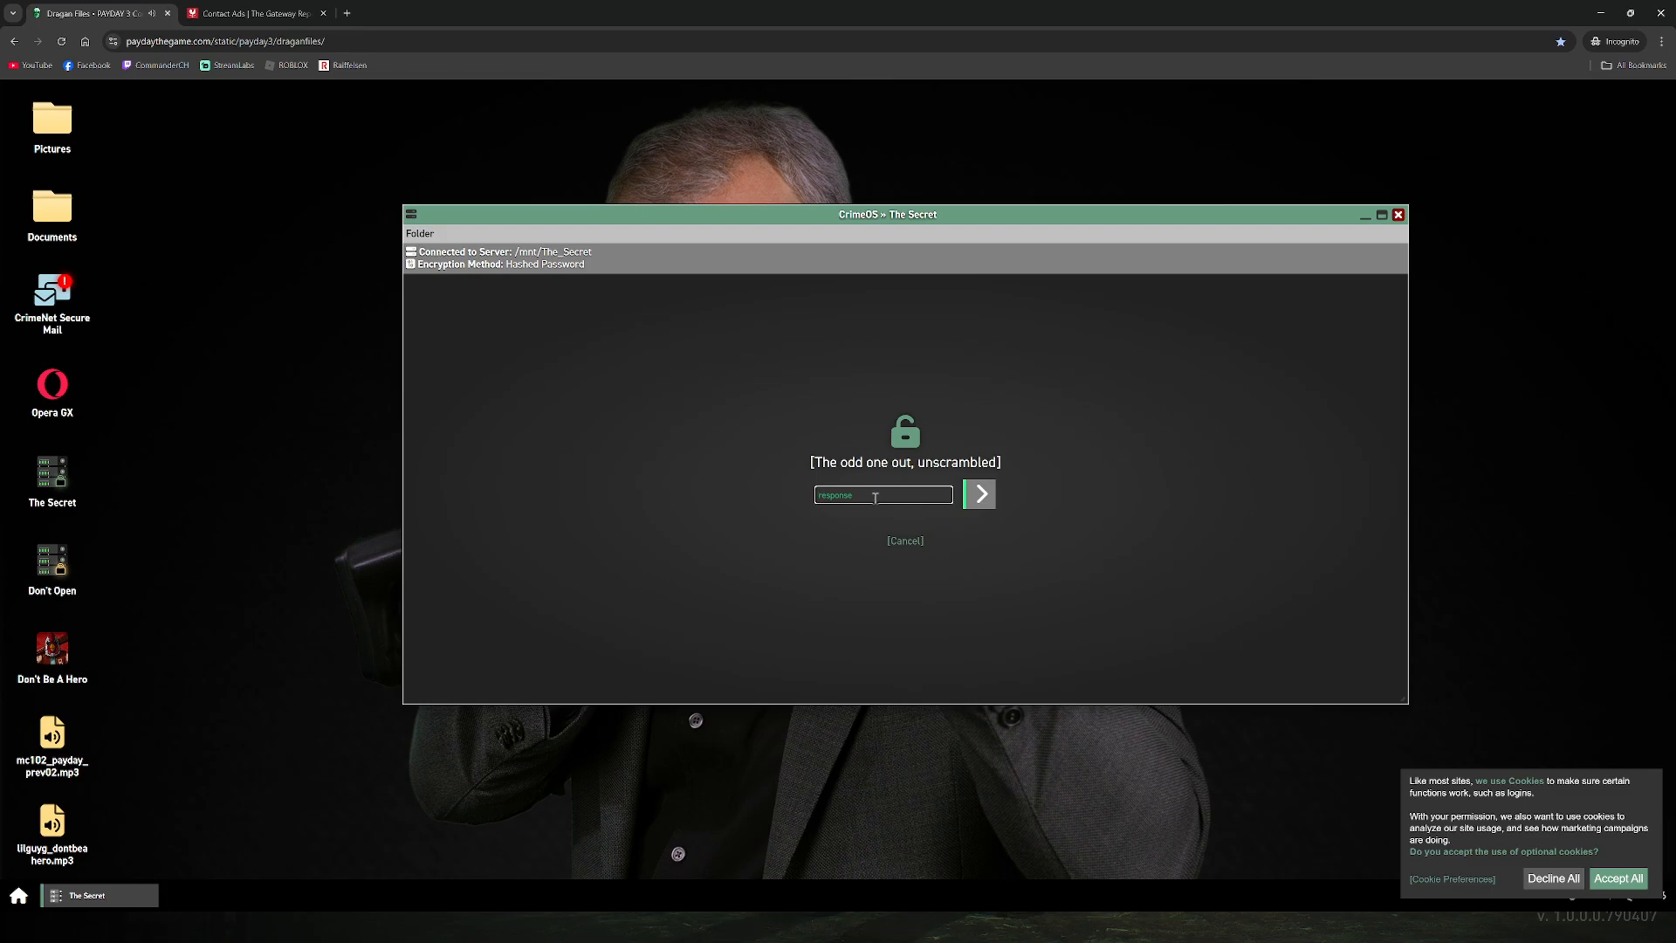
# Step: Submit Robyn B. Baker from the seminar email as the odd-one-out answer, then put the enlarged clue away
pyautogui.click(51, 300)
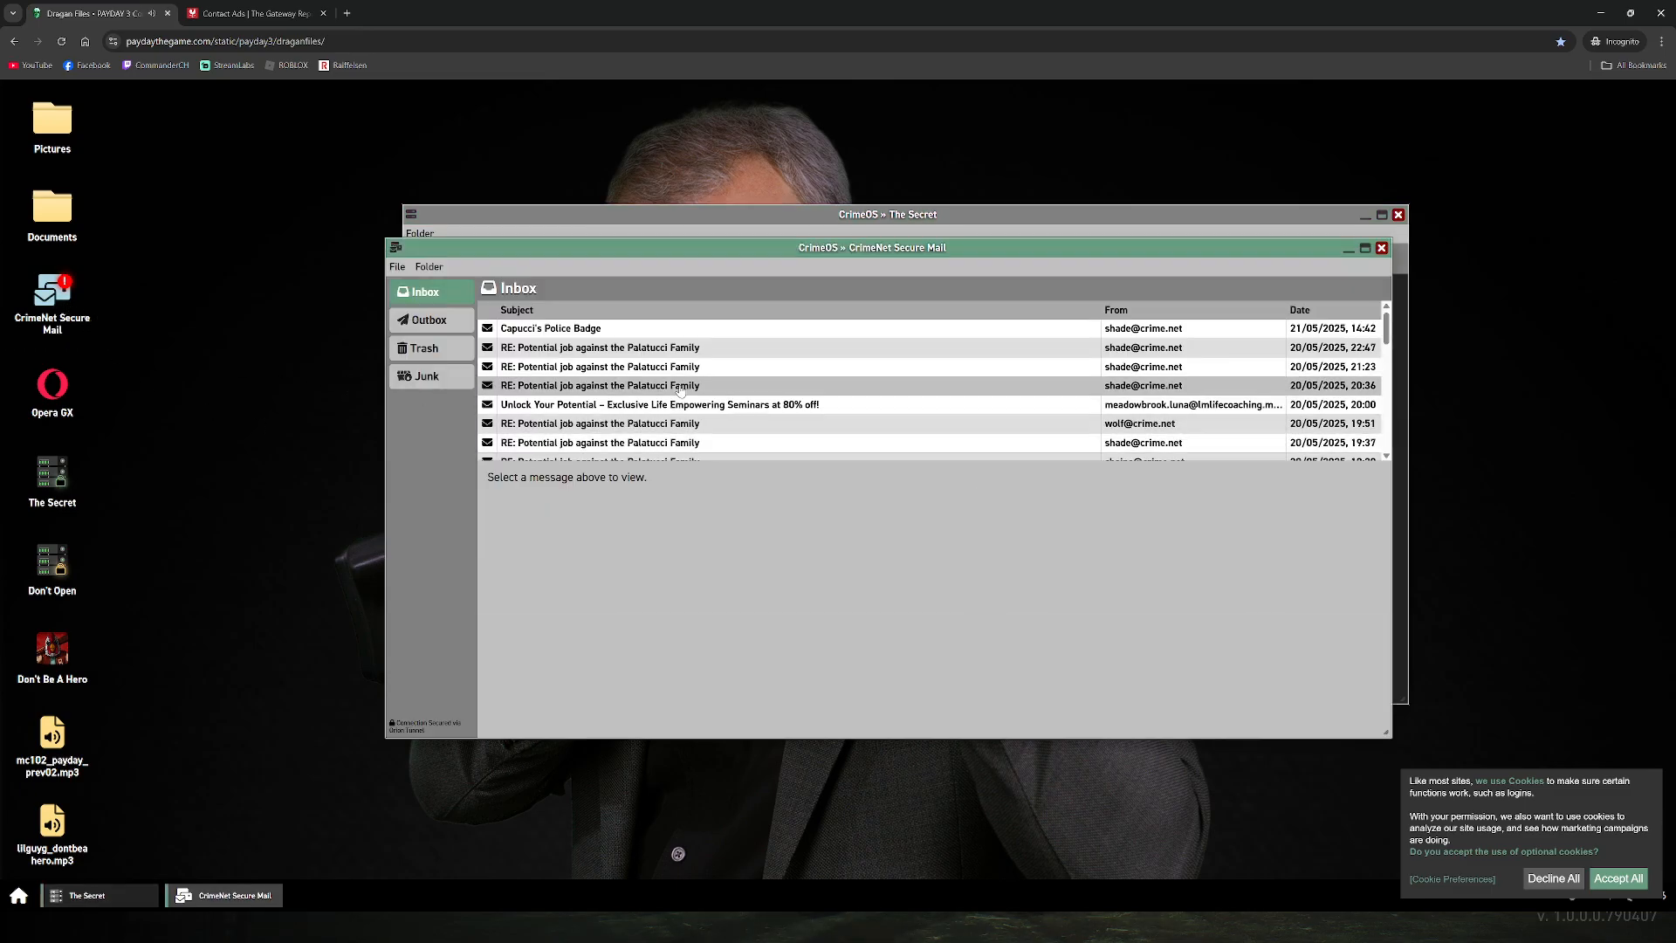
pyautogui.moveTo(743, 391)
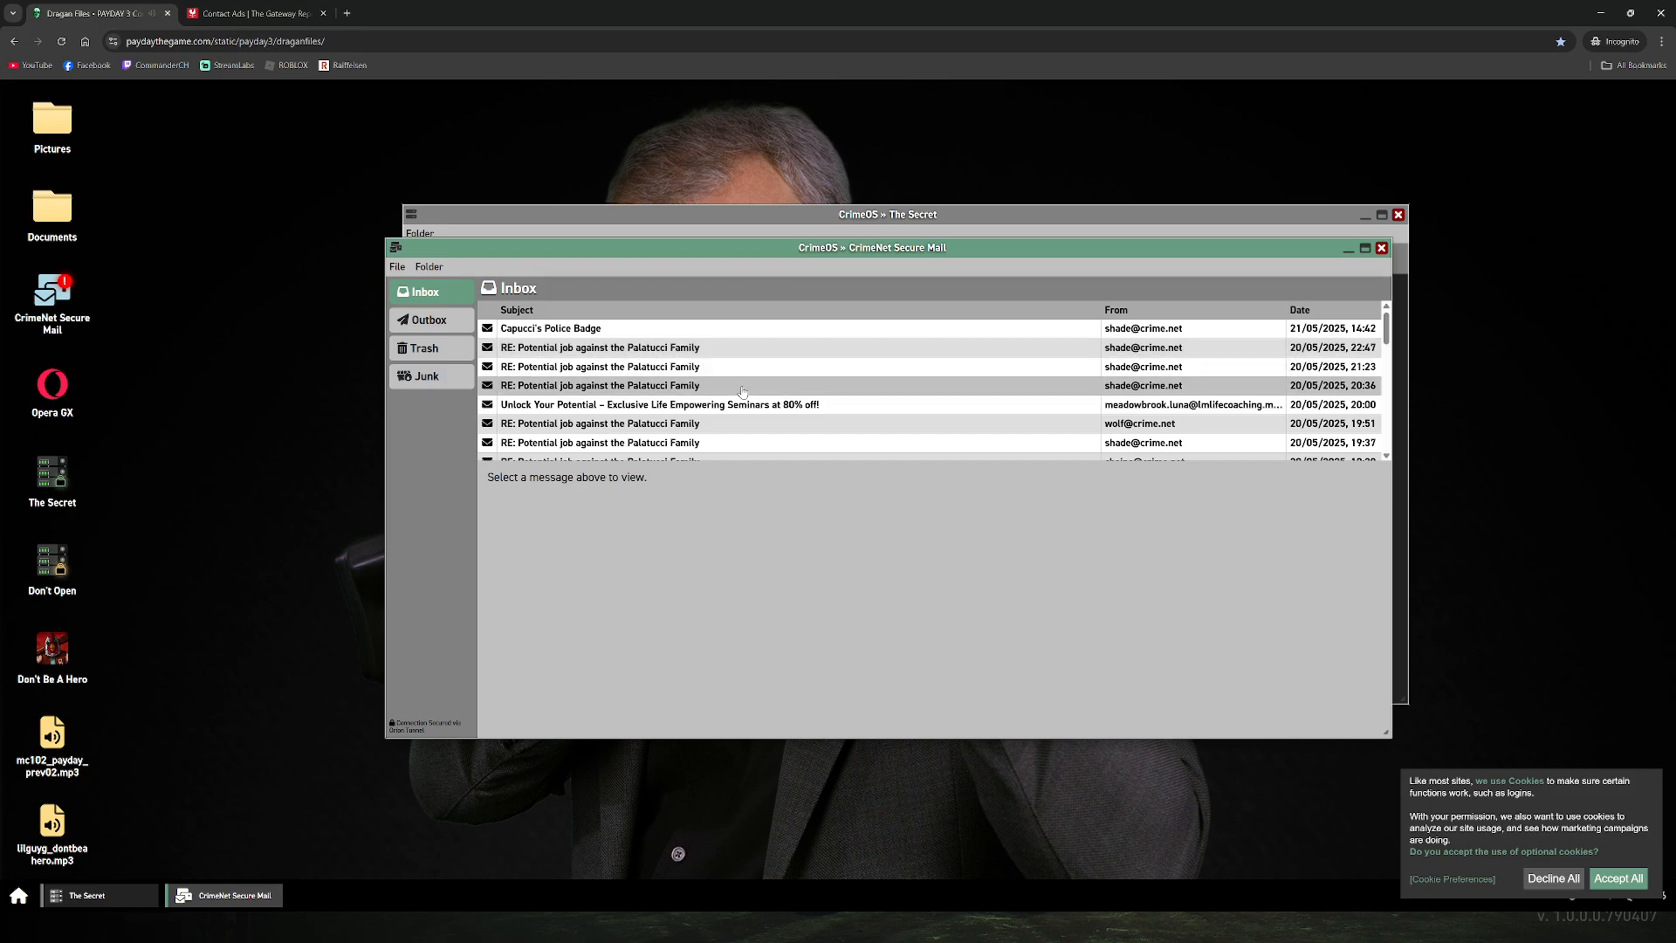
pyautogui.moveTo(657, 404)
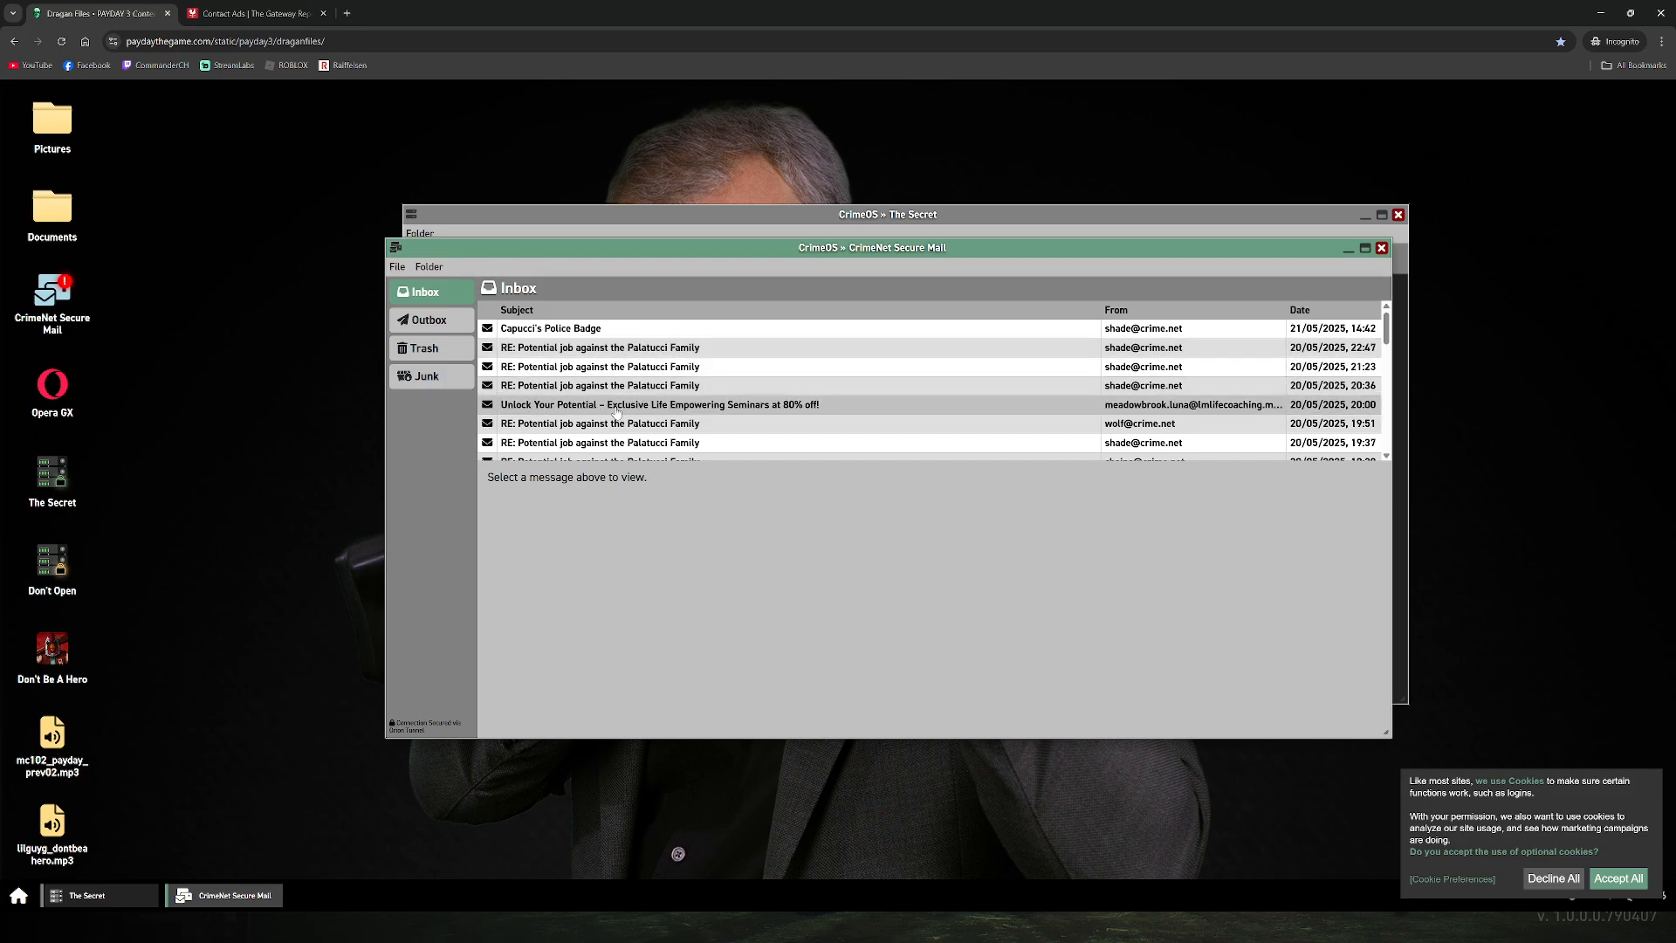
pyautogui.click(660, 404)
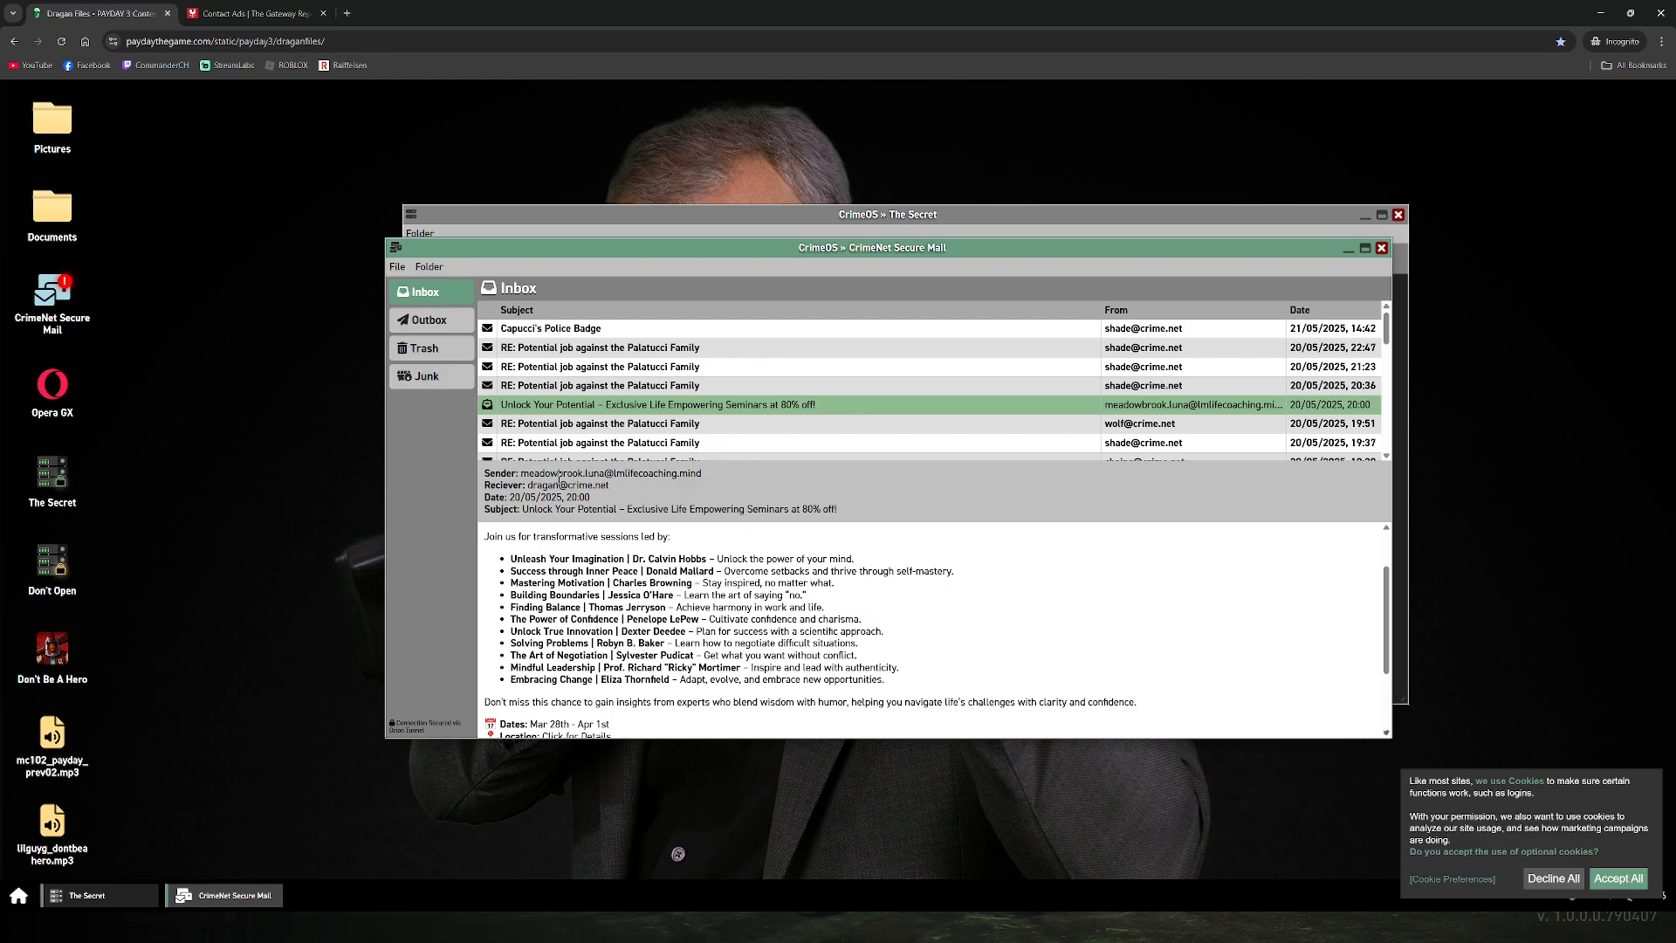
pyautogui.doubleClick(562, 472)
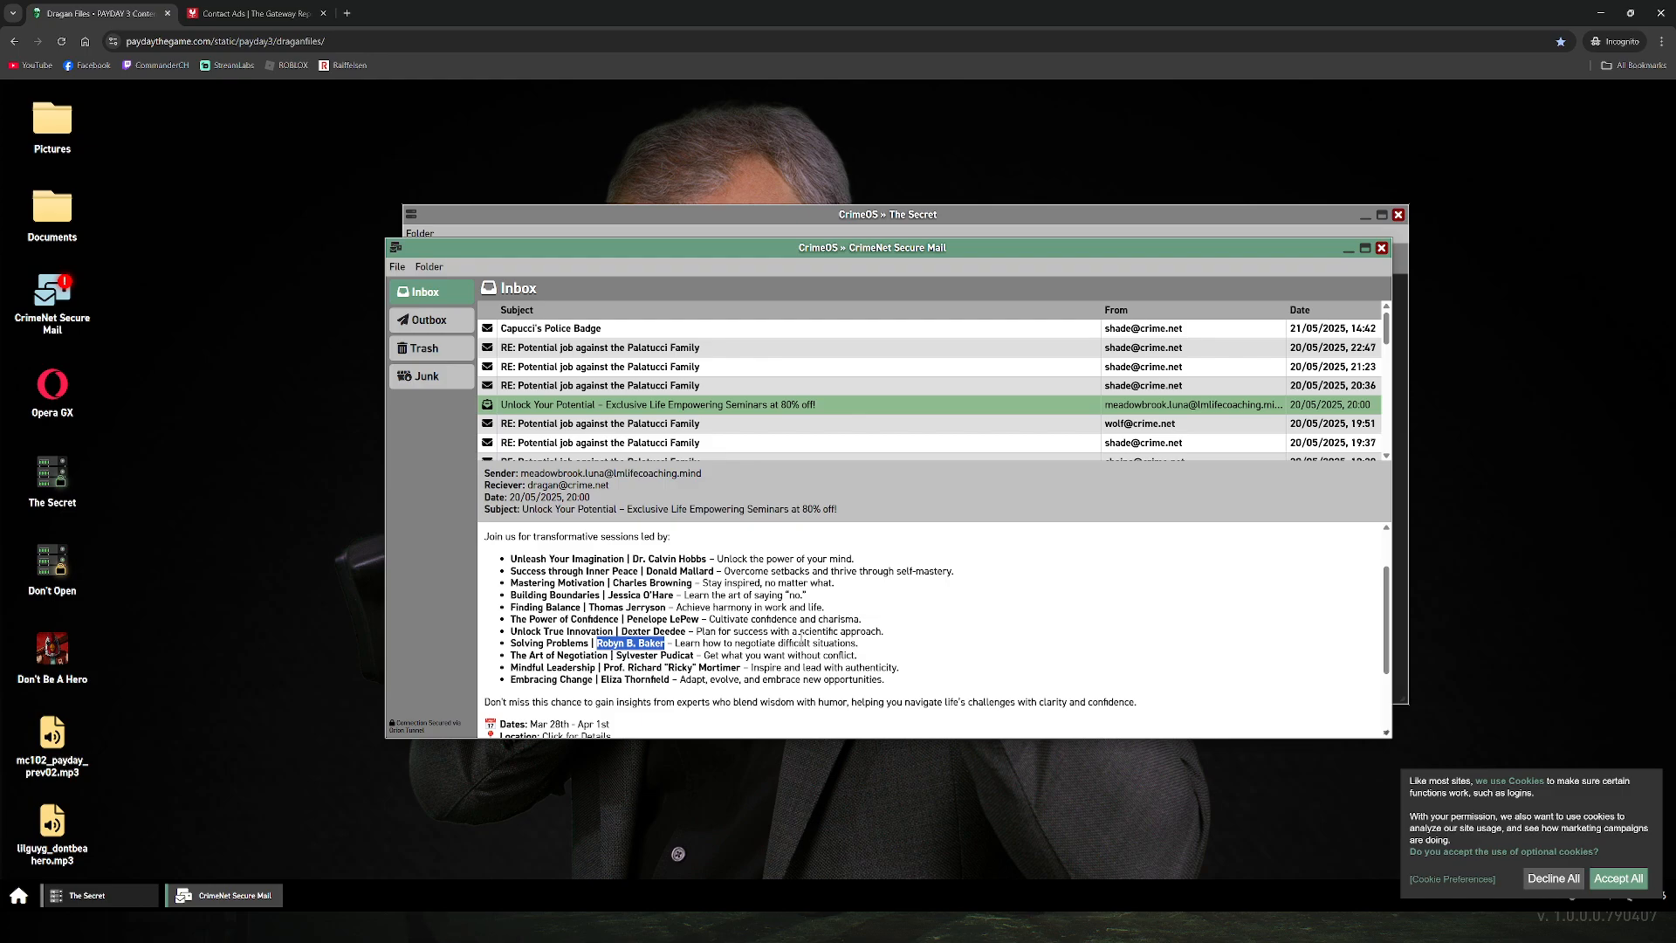
pyautogui.moveTo(892, 163)
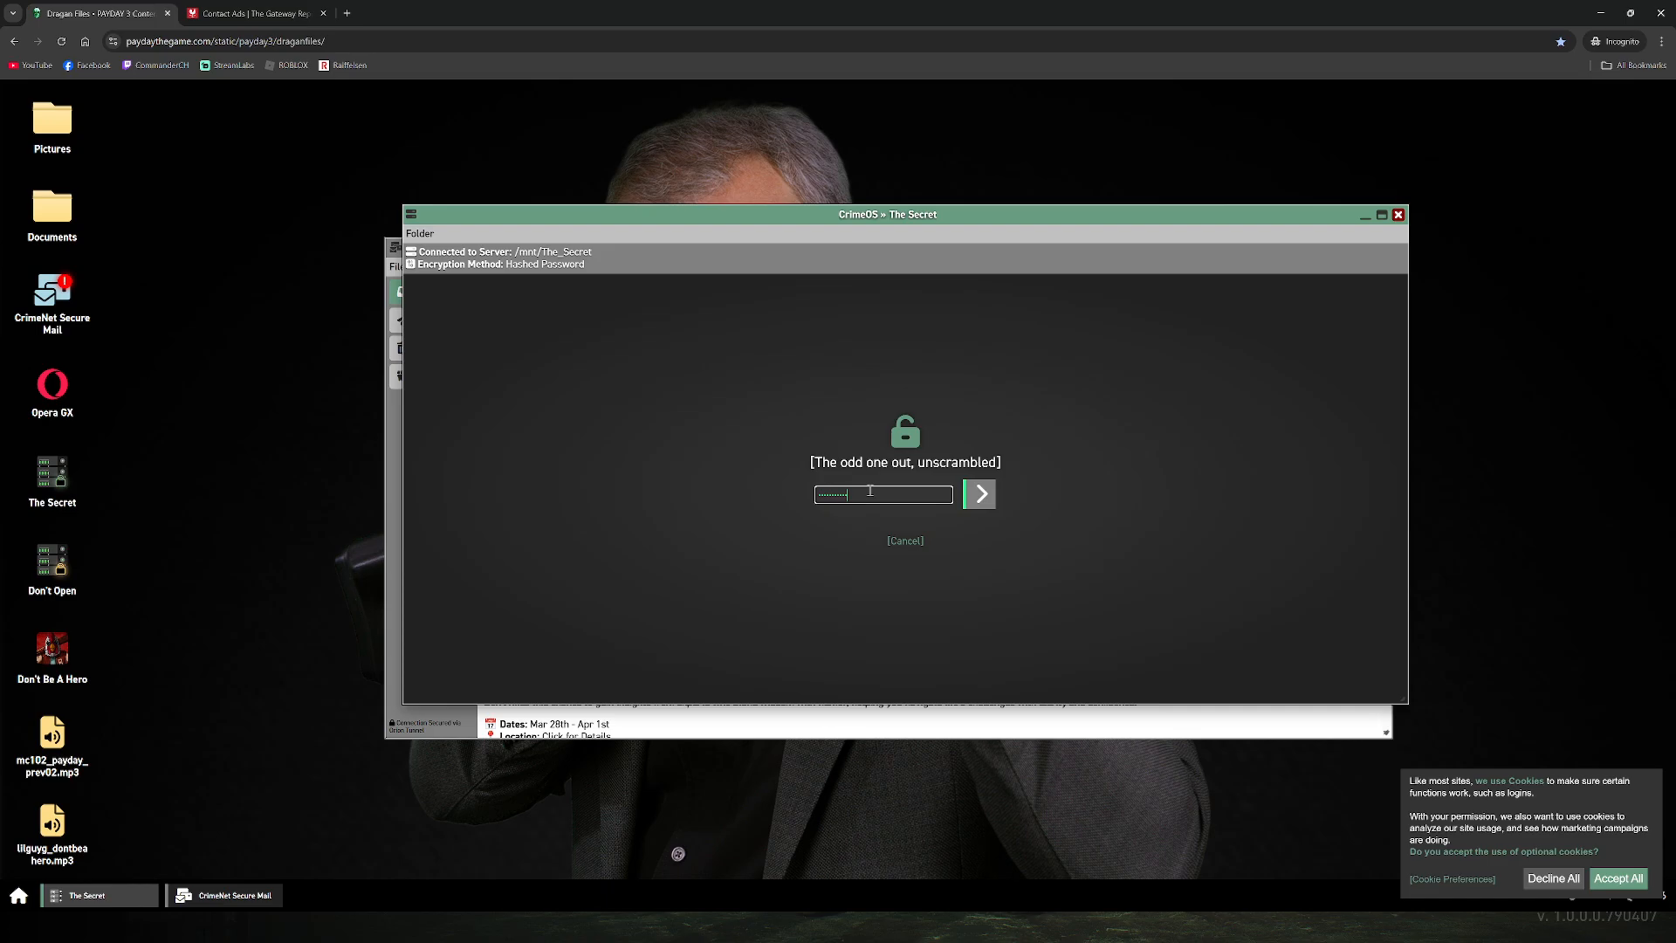
pyautogui.click(976, 492)
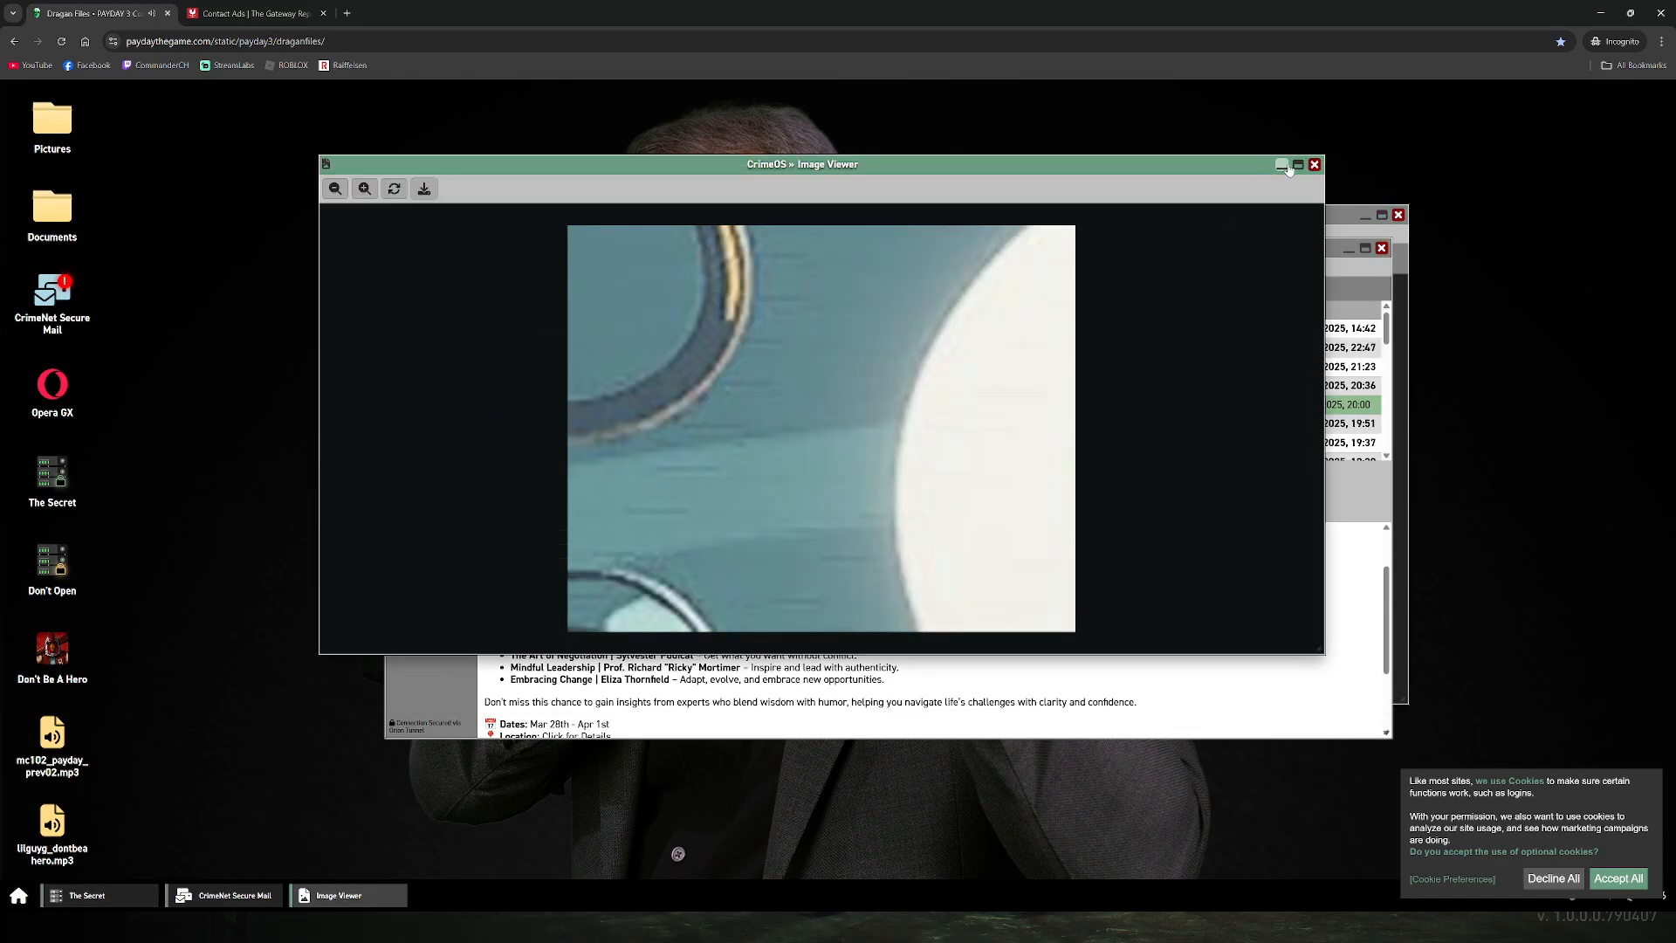
pyautogui.click(251, 13)
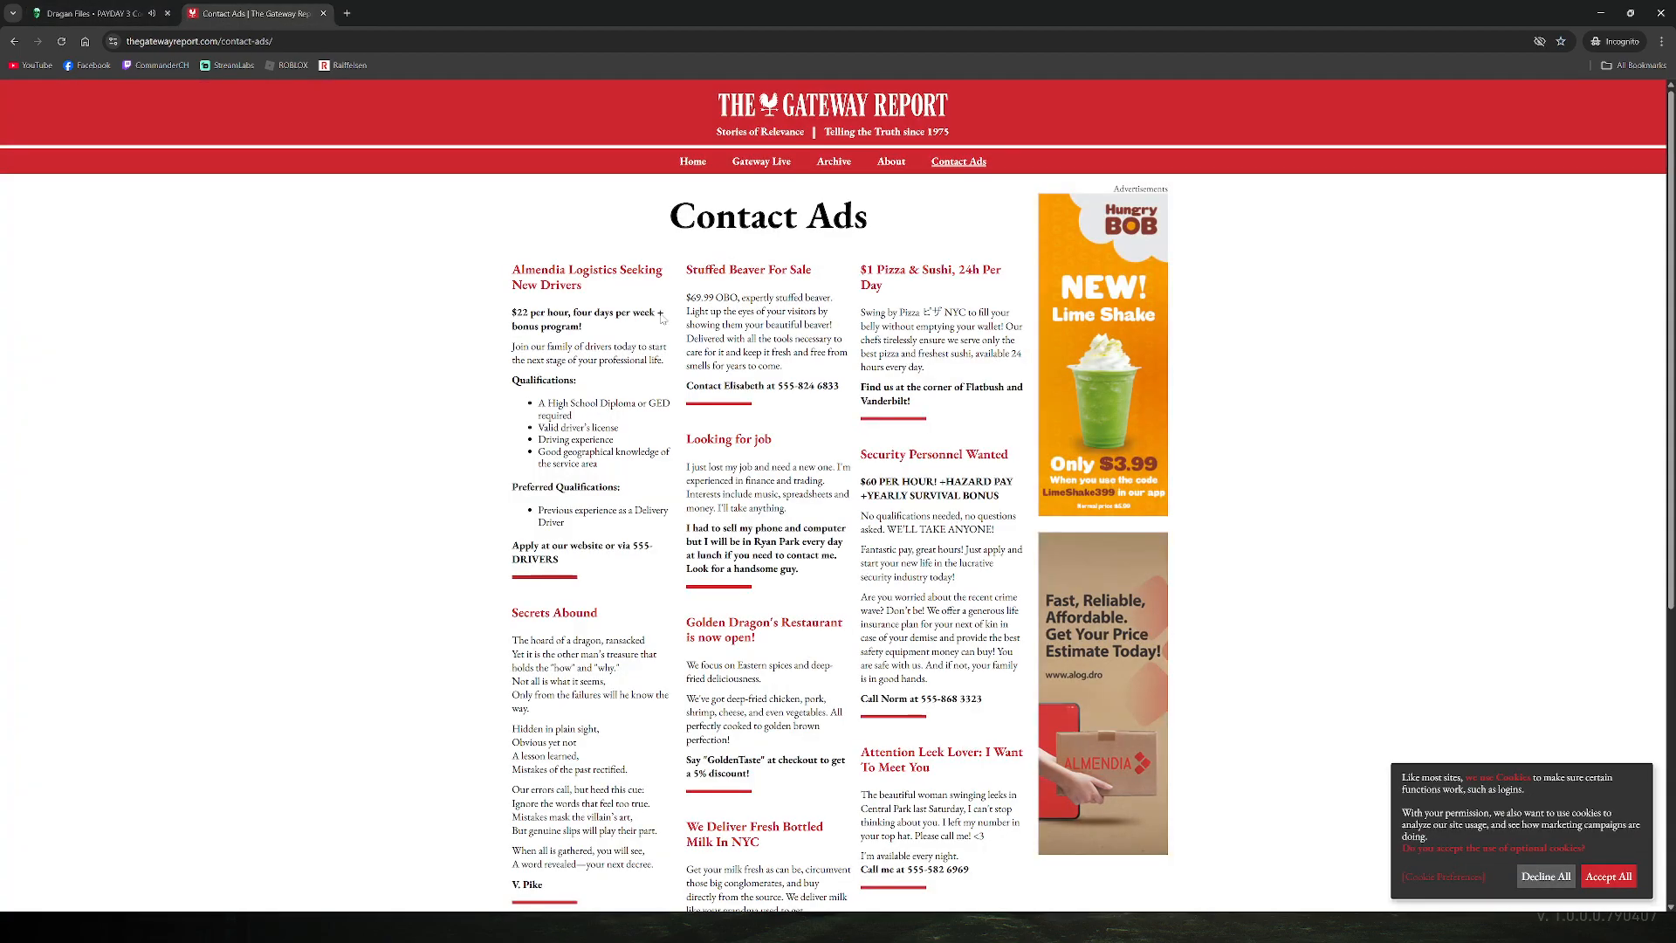
pyautogui.moveTo(1098, 711)
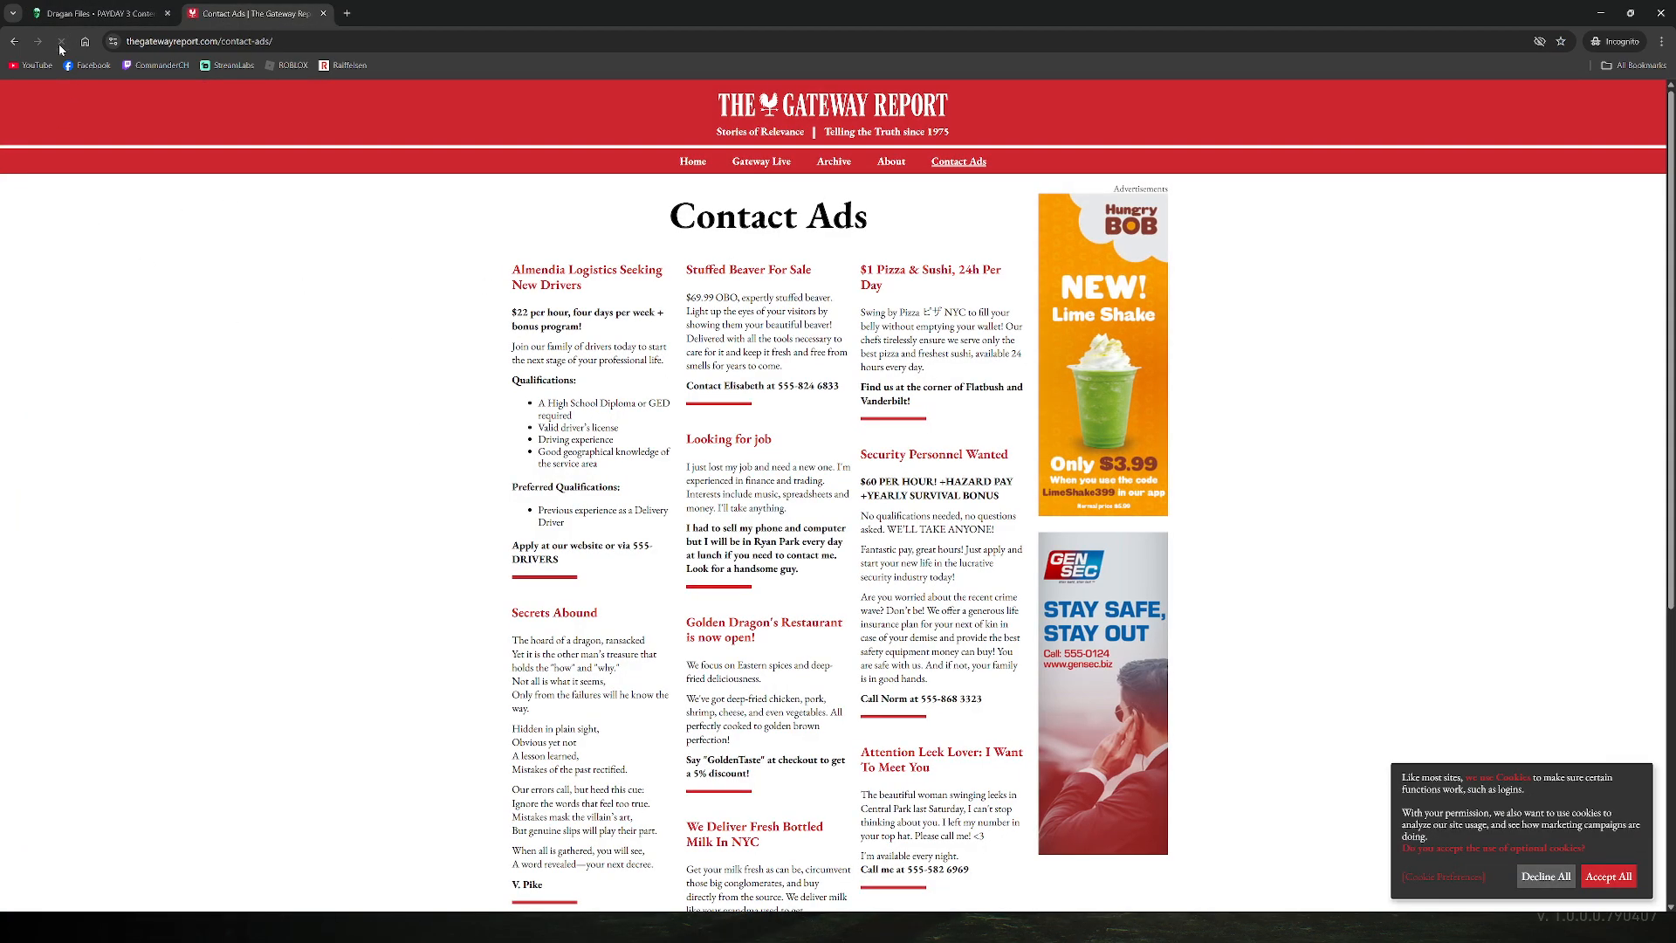
# Step: Read the Gateway Report's Contact Ads page and Secrets Abound poem, then return to Dragan Files
pyautogui.click(62, 41)
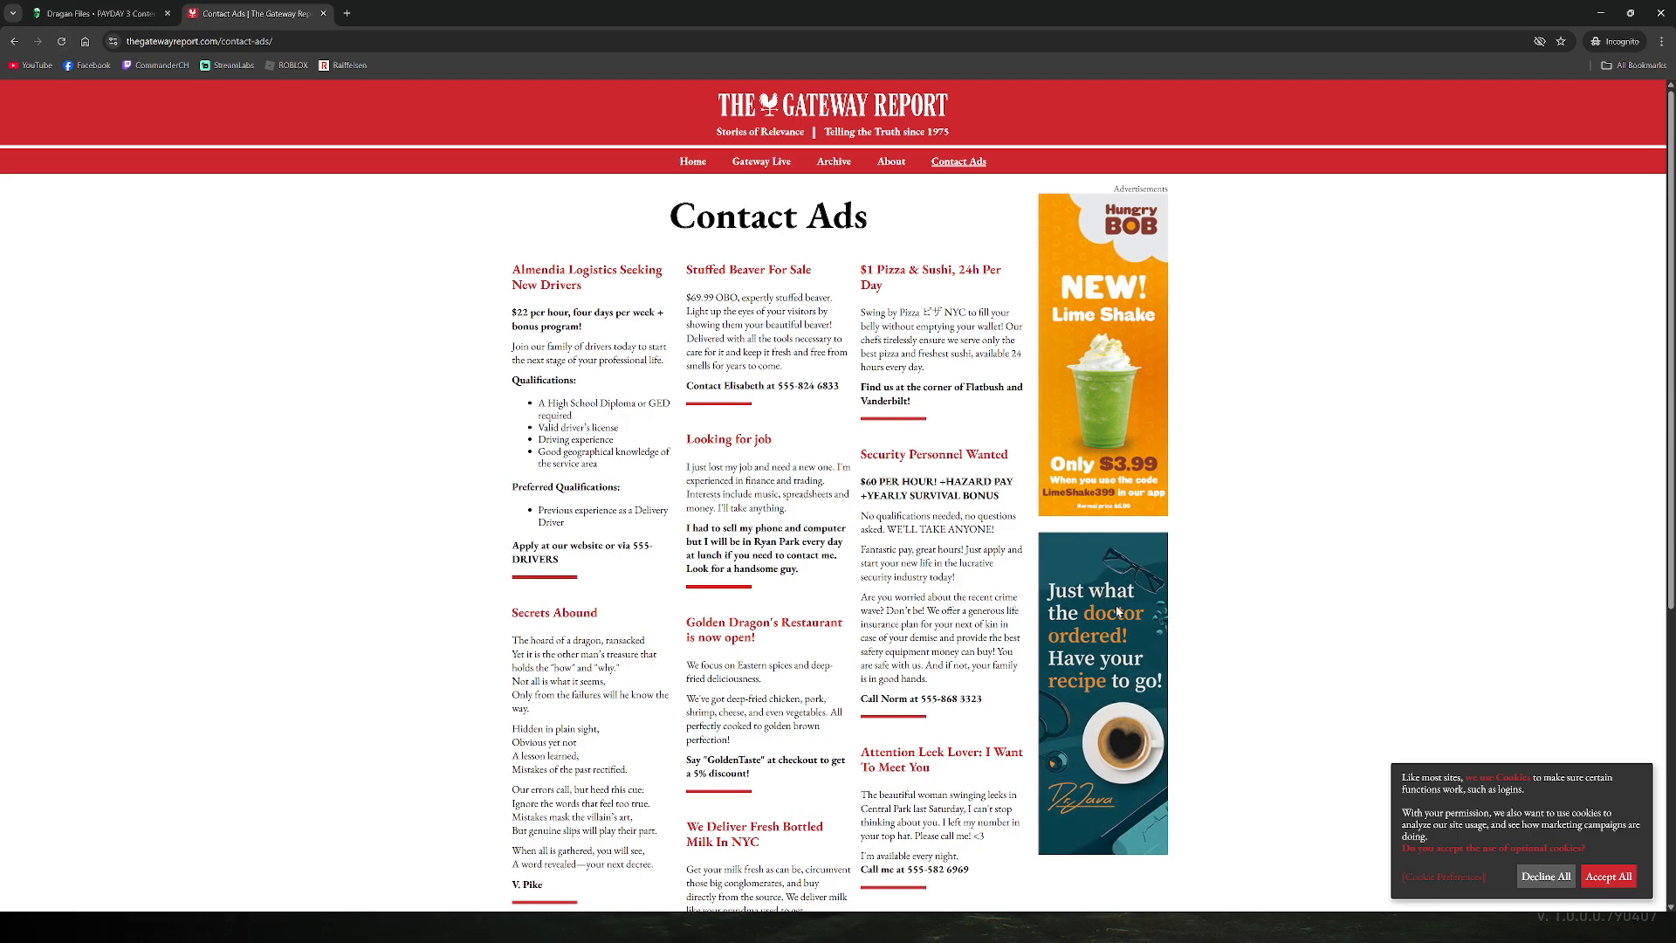
pyautogui.moveTo(1091, 813)
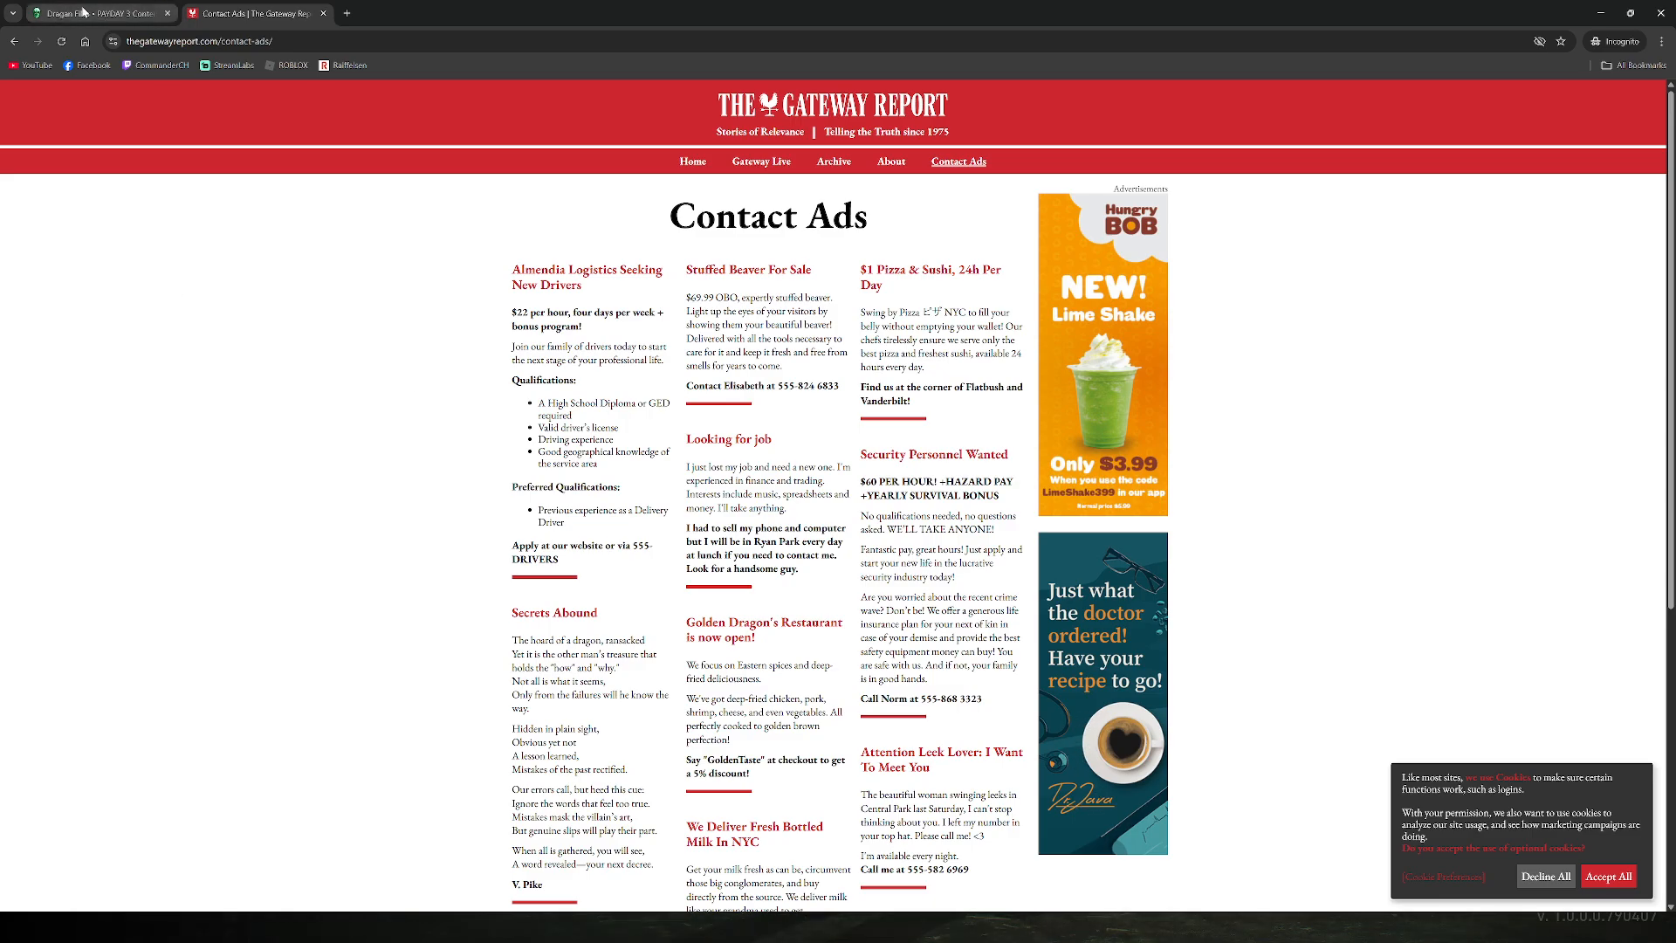
pyautogui.click(96, 13)
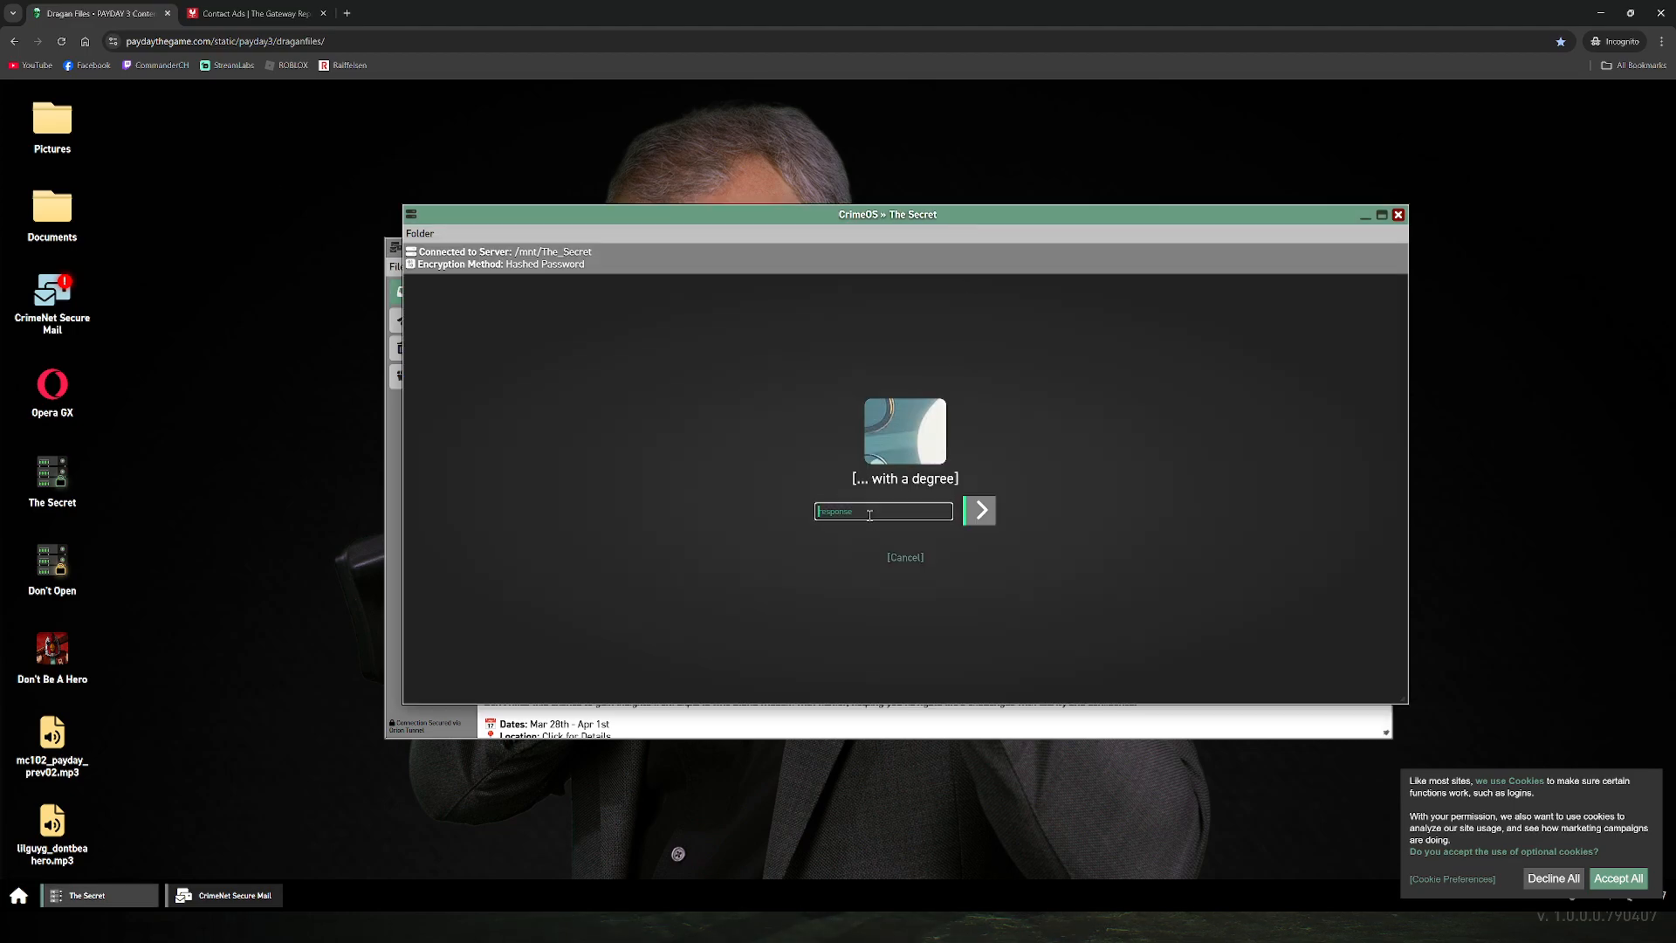
# Step: Submit the degree riddle, then answer the Phoenix riddle with 'crimson'
pyautogui.click(976, 510)
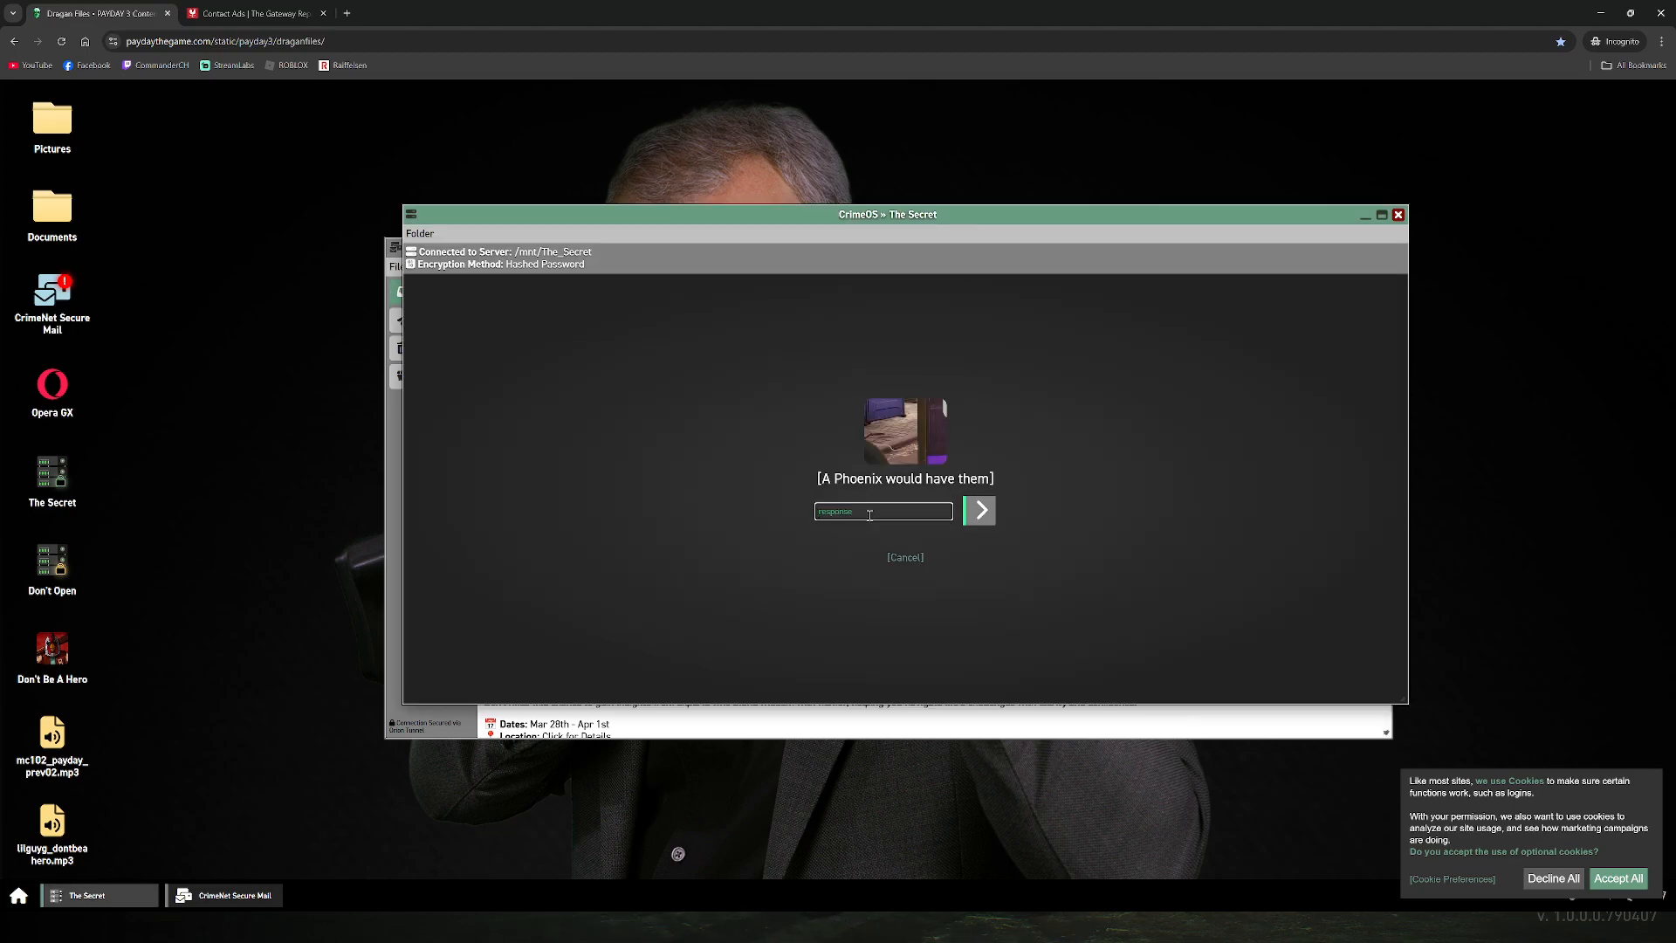
pyautogui.moveTo(916, 428)
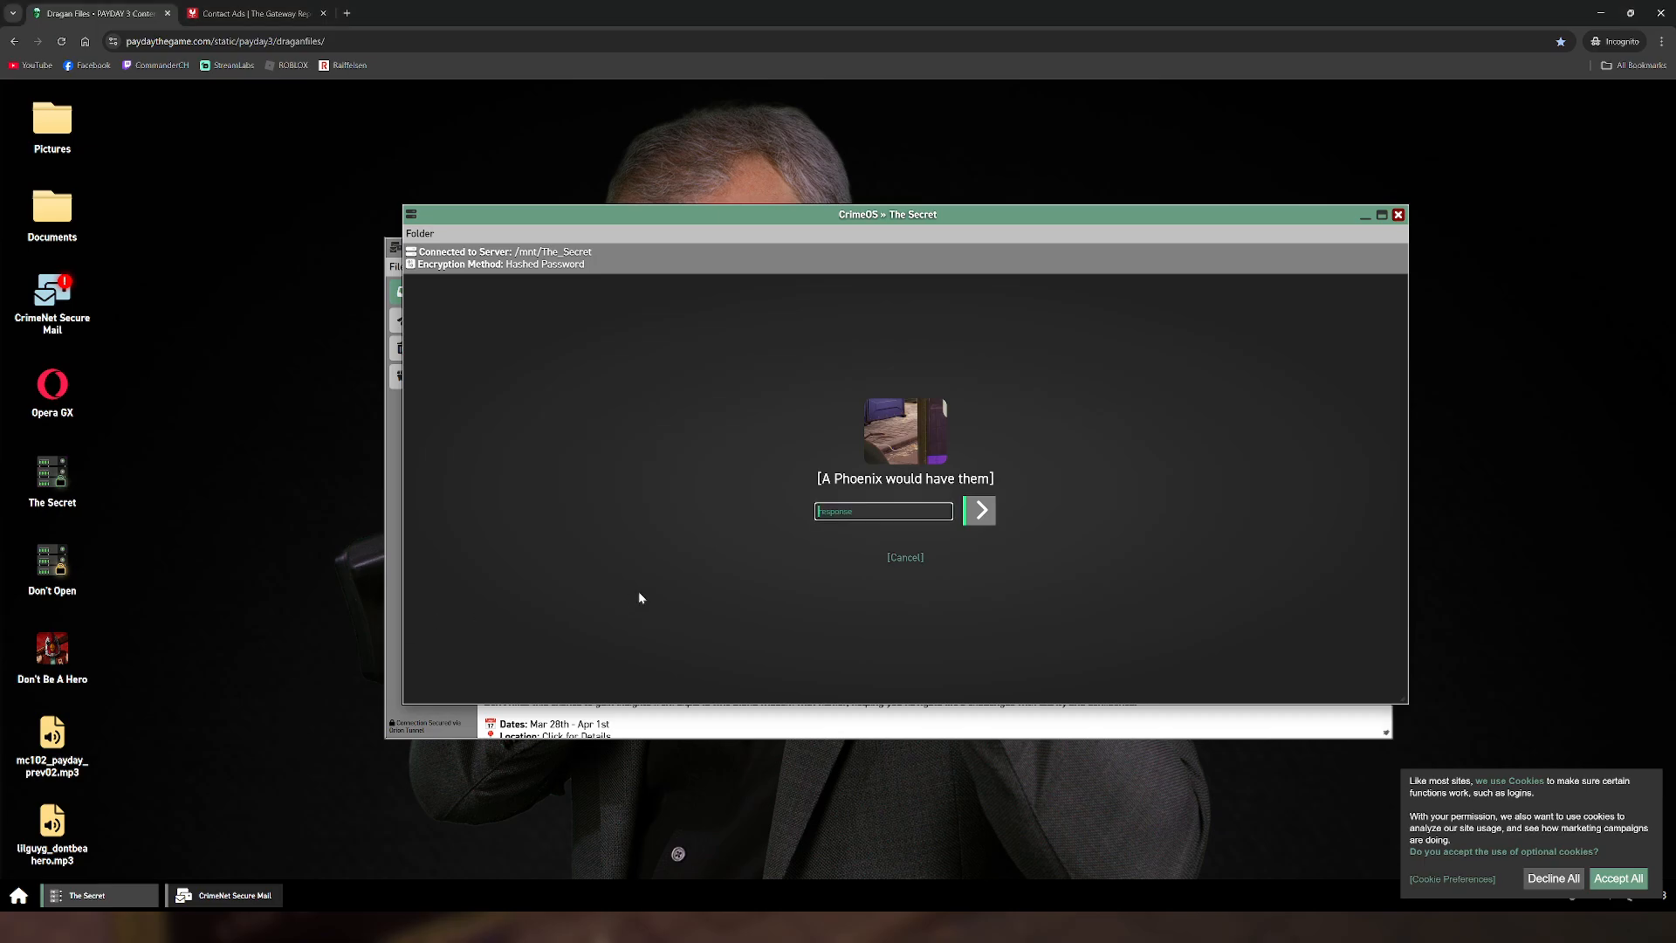
pyautogui.write('crimson')
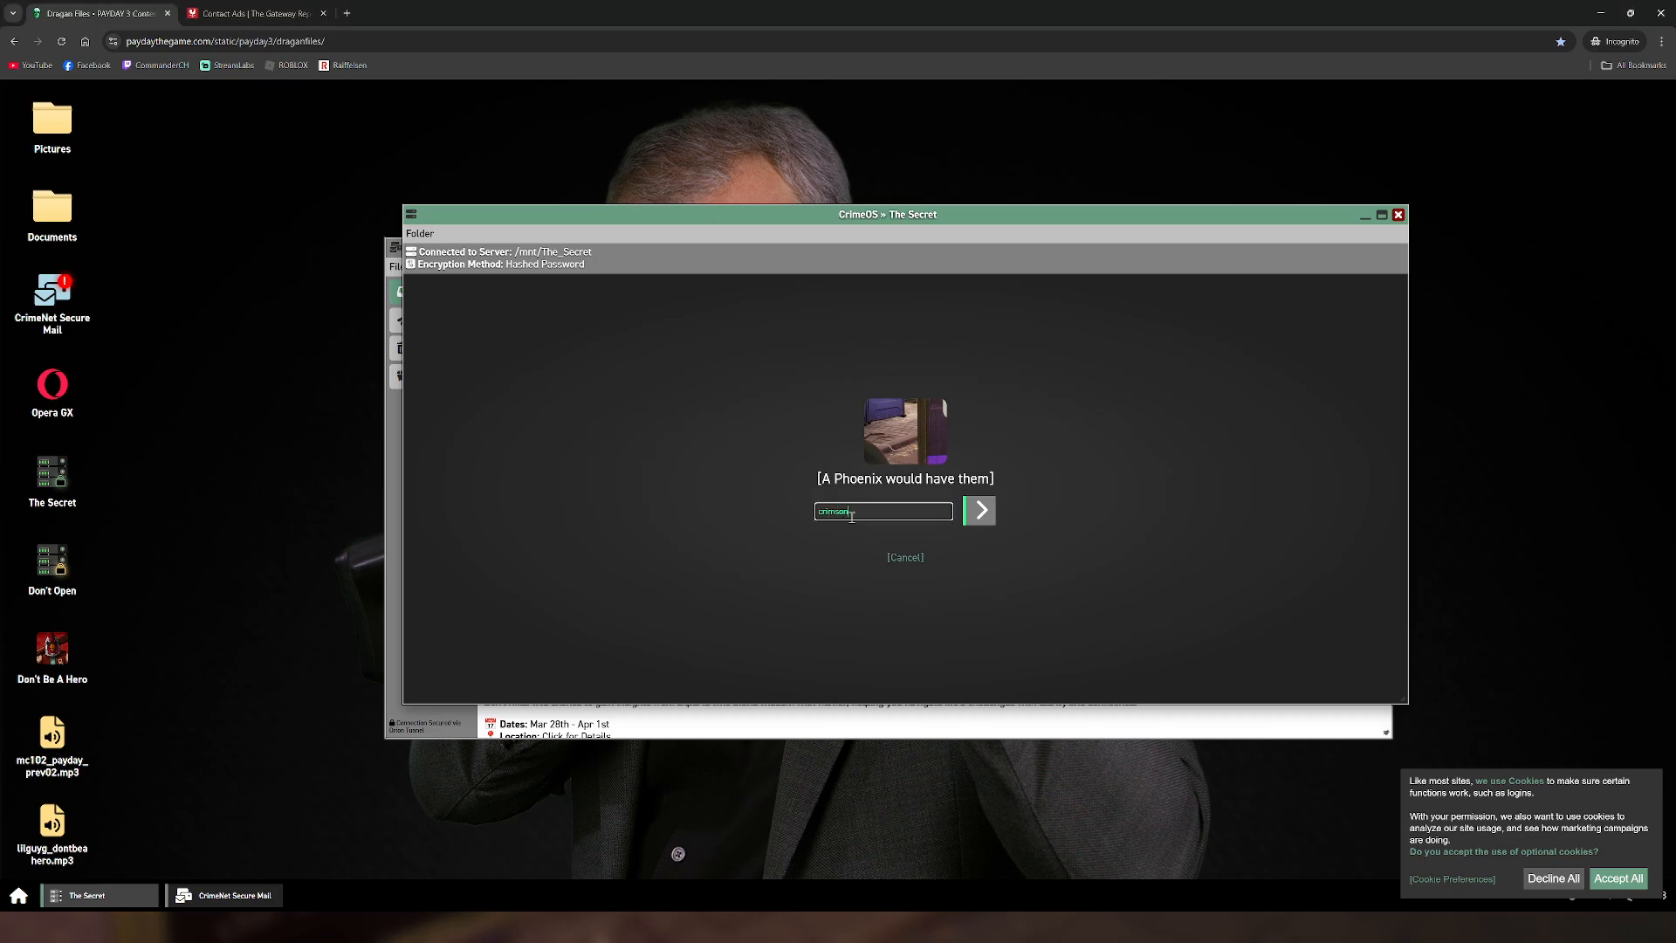
pyautogui.click(977, 510)
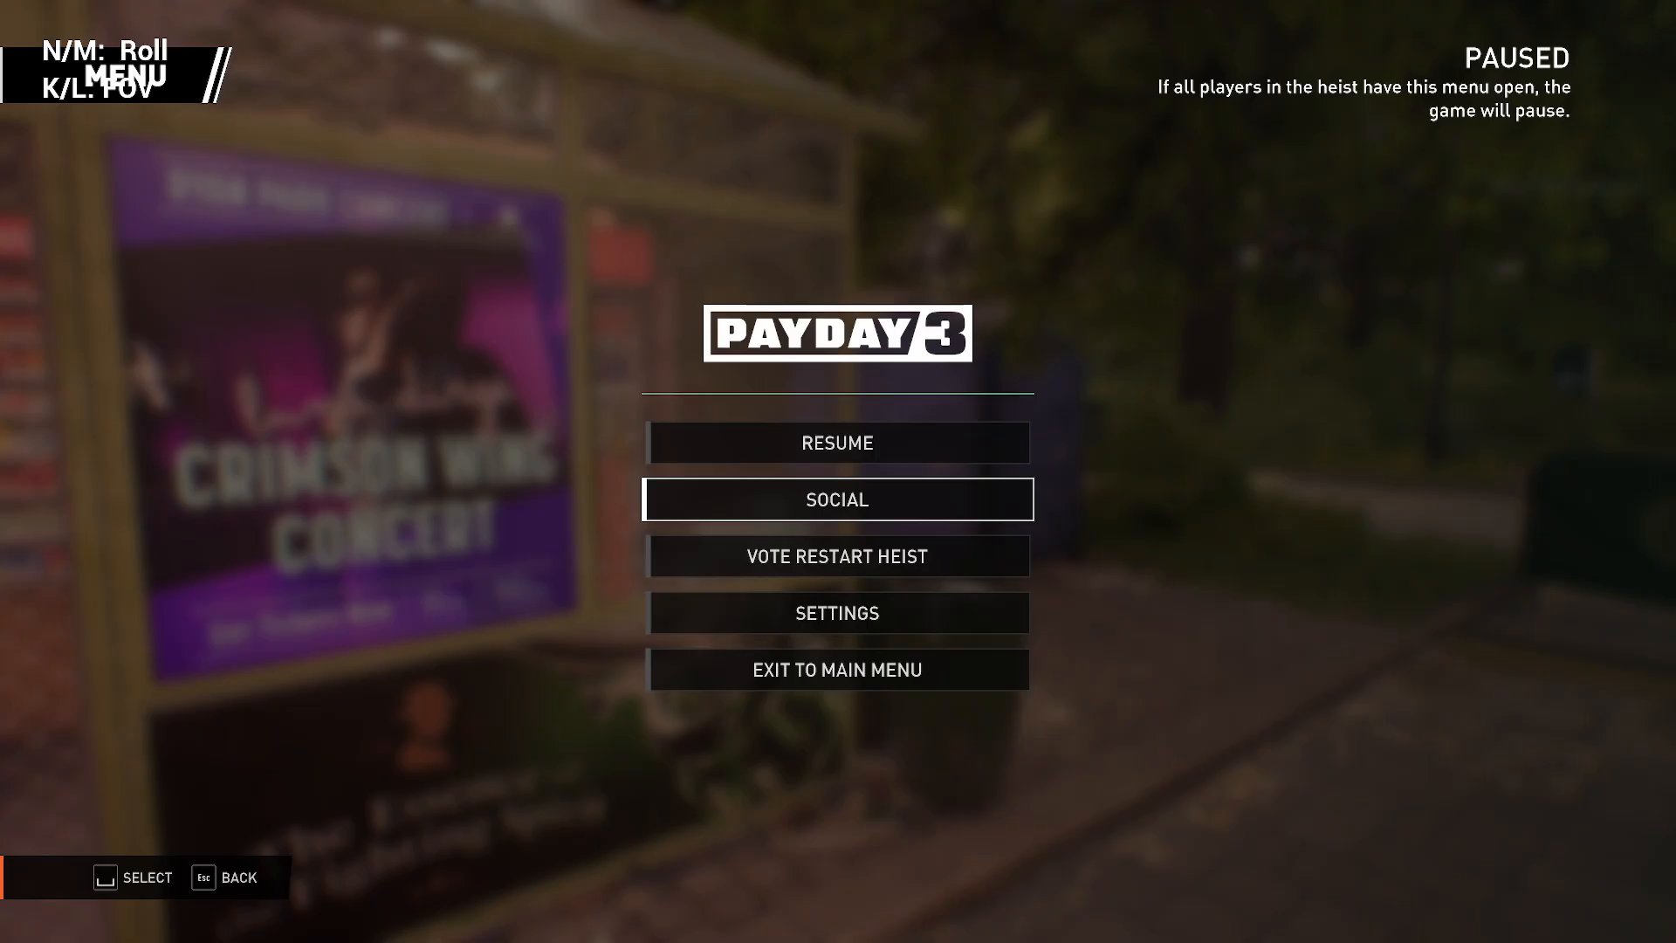
# Step: Exit the heist to the main menu and select Rock the Cradle for a solo lobby
pyautogui.click(838, 669)
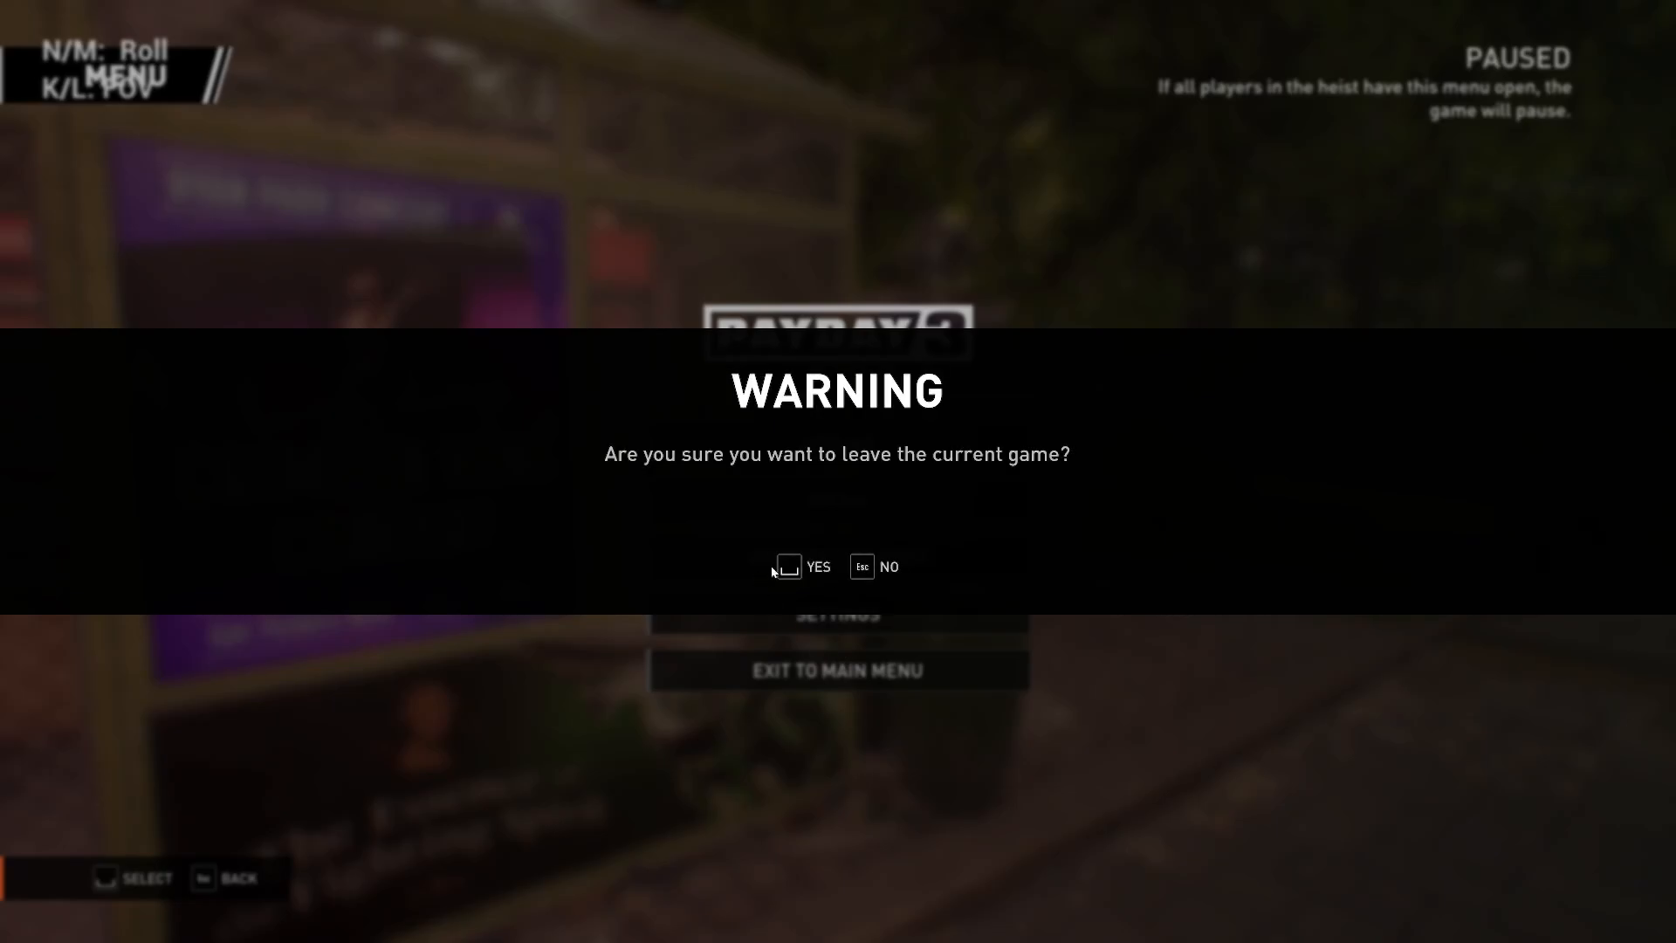
pyautogui.click(818, 566)
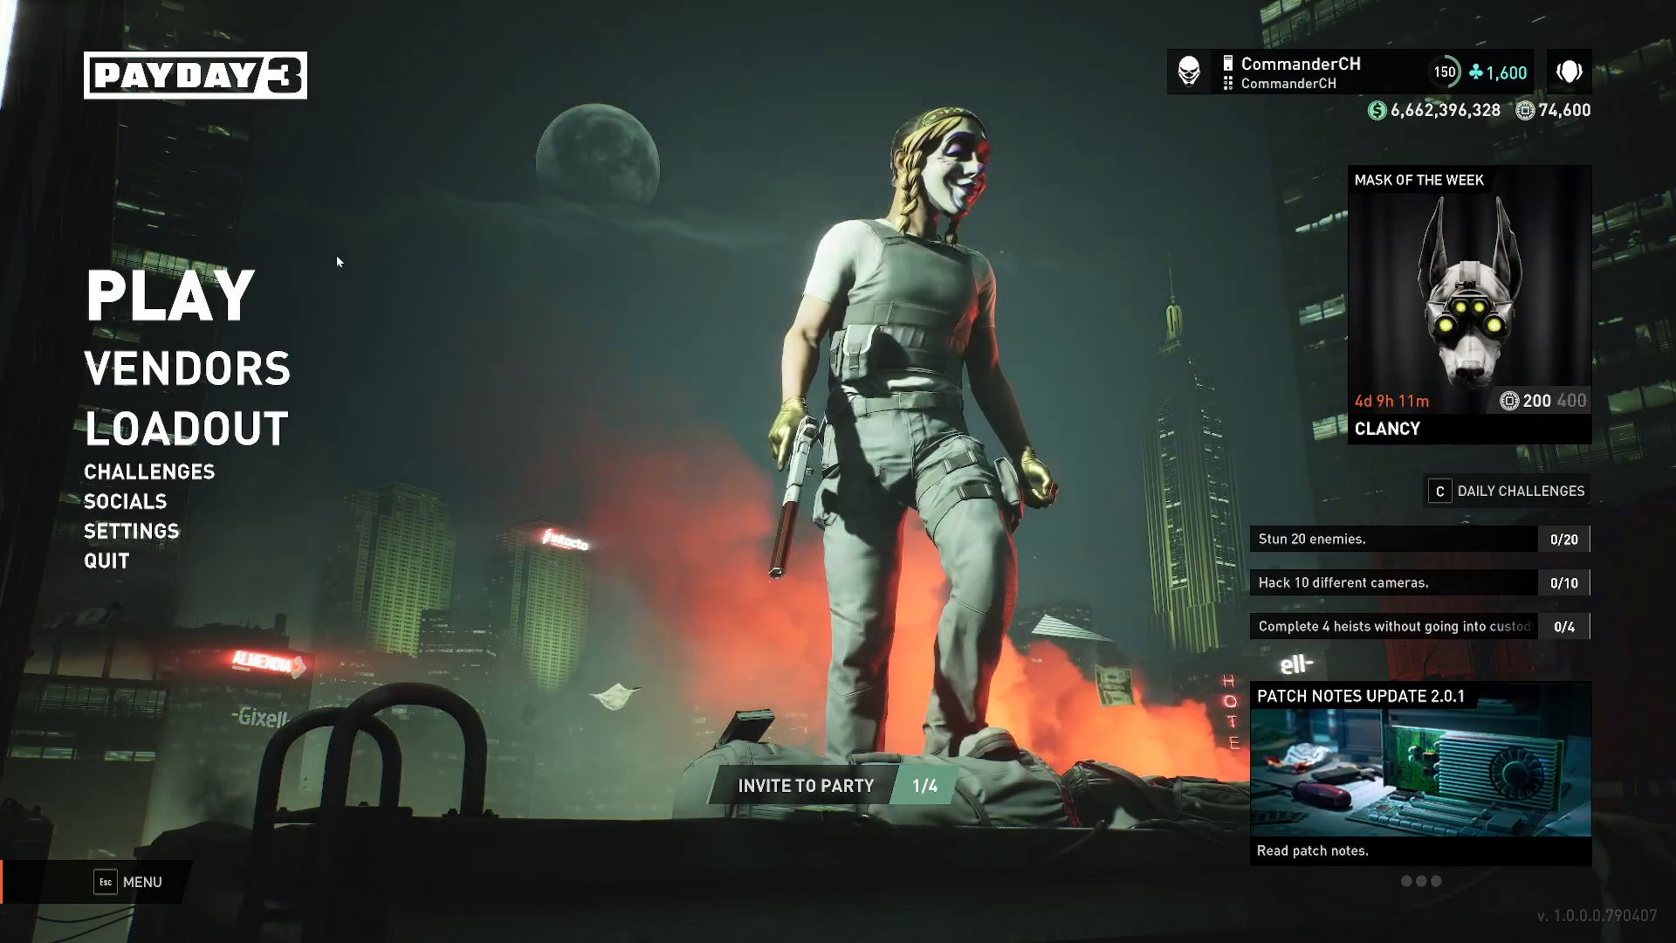
pyautogui.click(171, 296)
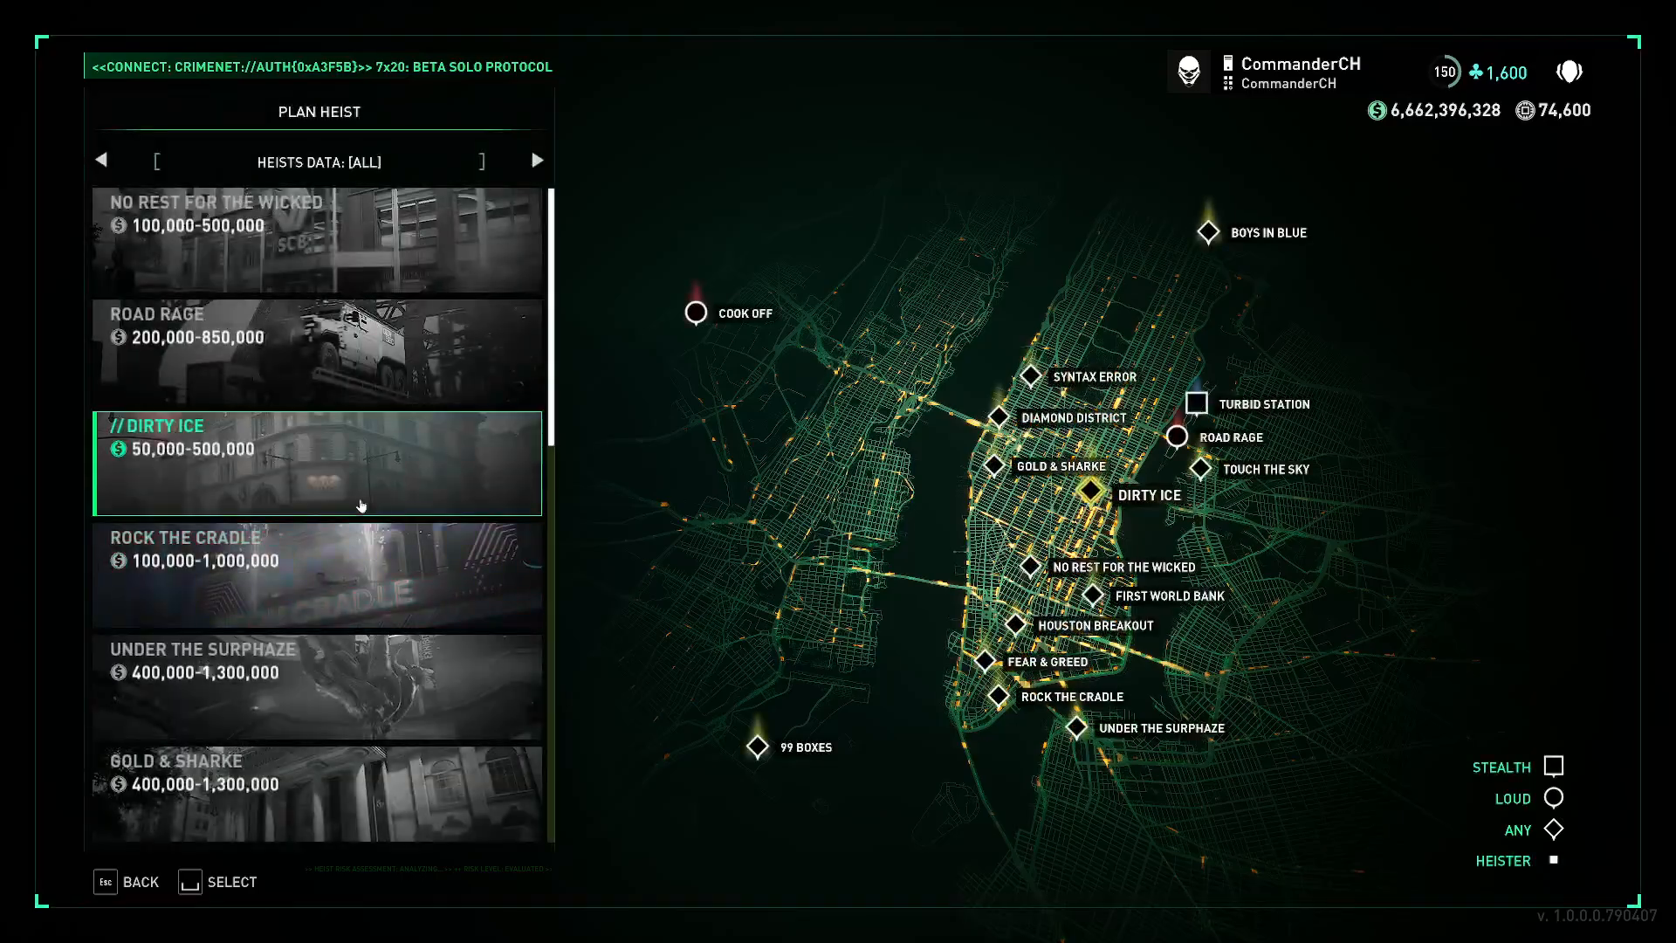
pyautogui.click(318, 574)
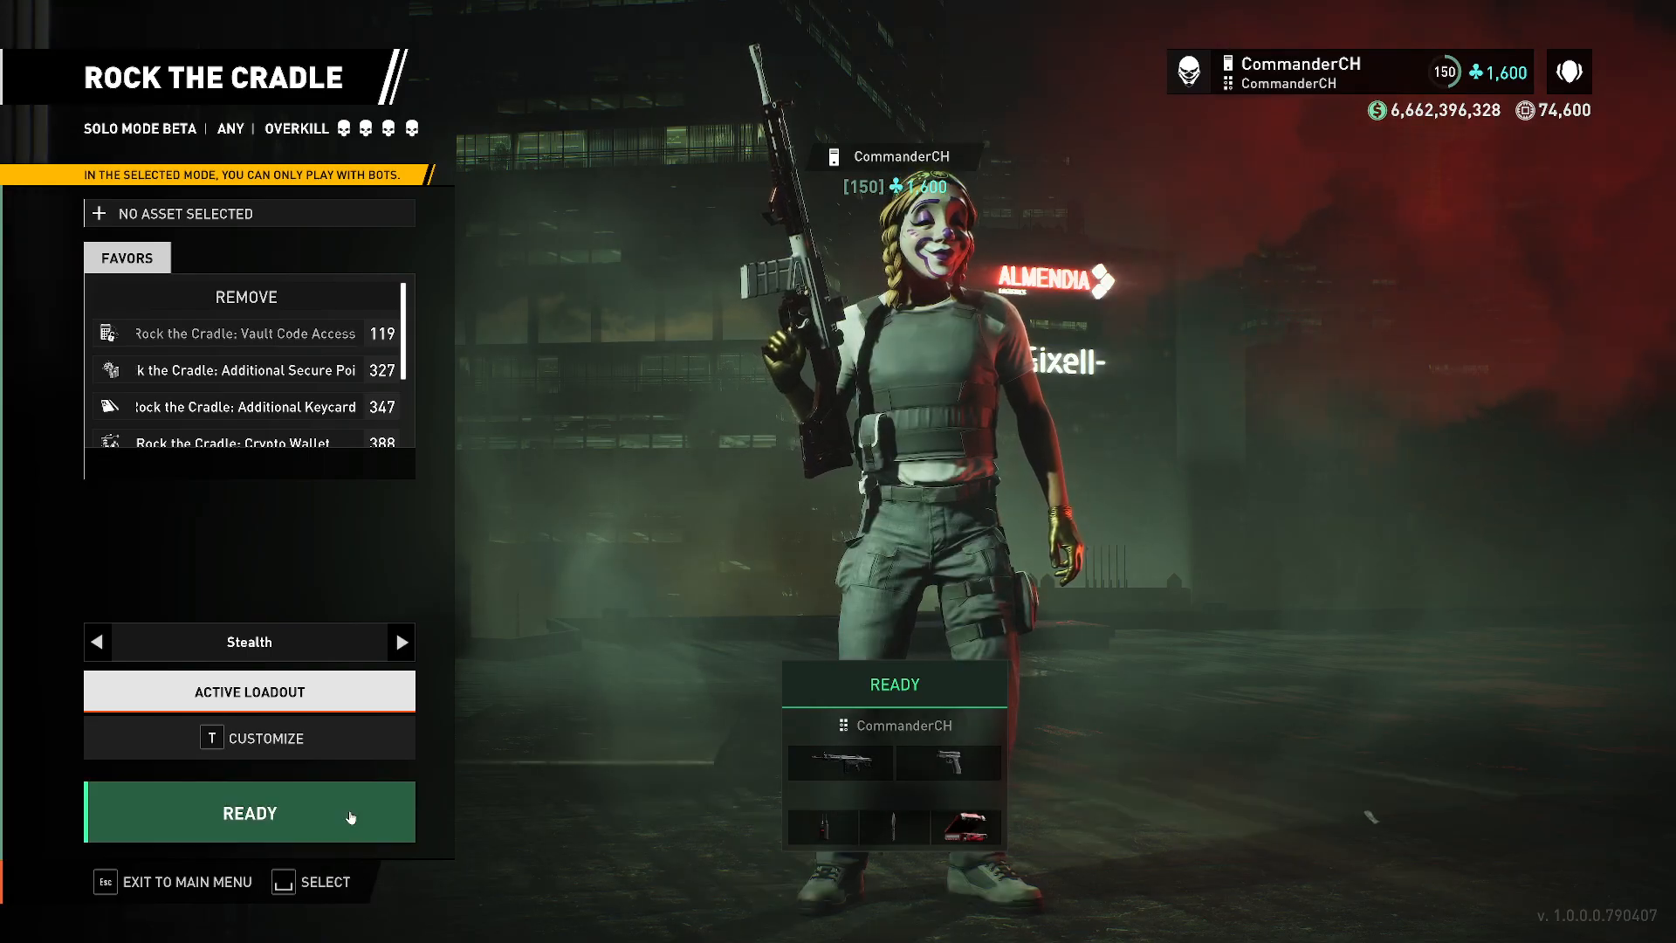
# Step: Ready up to launch the Rock the Cradle heist
pyautogui.click(249, 813)
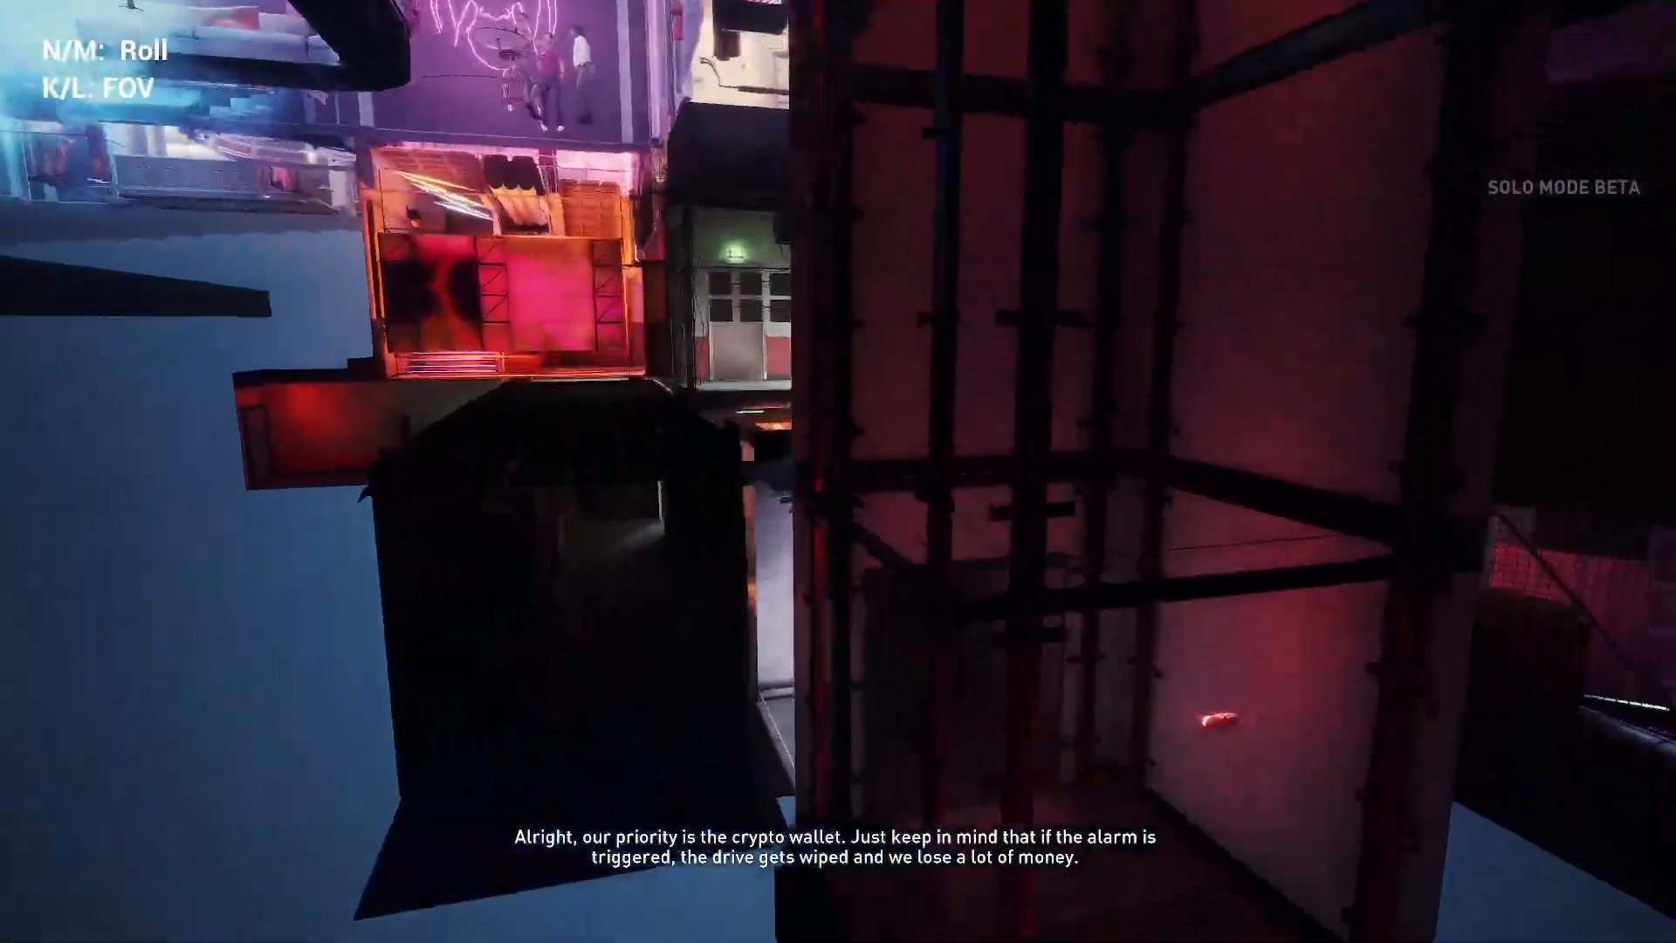
pyautogui.moveTo(838, 472)
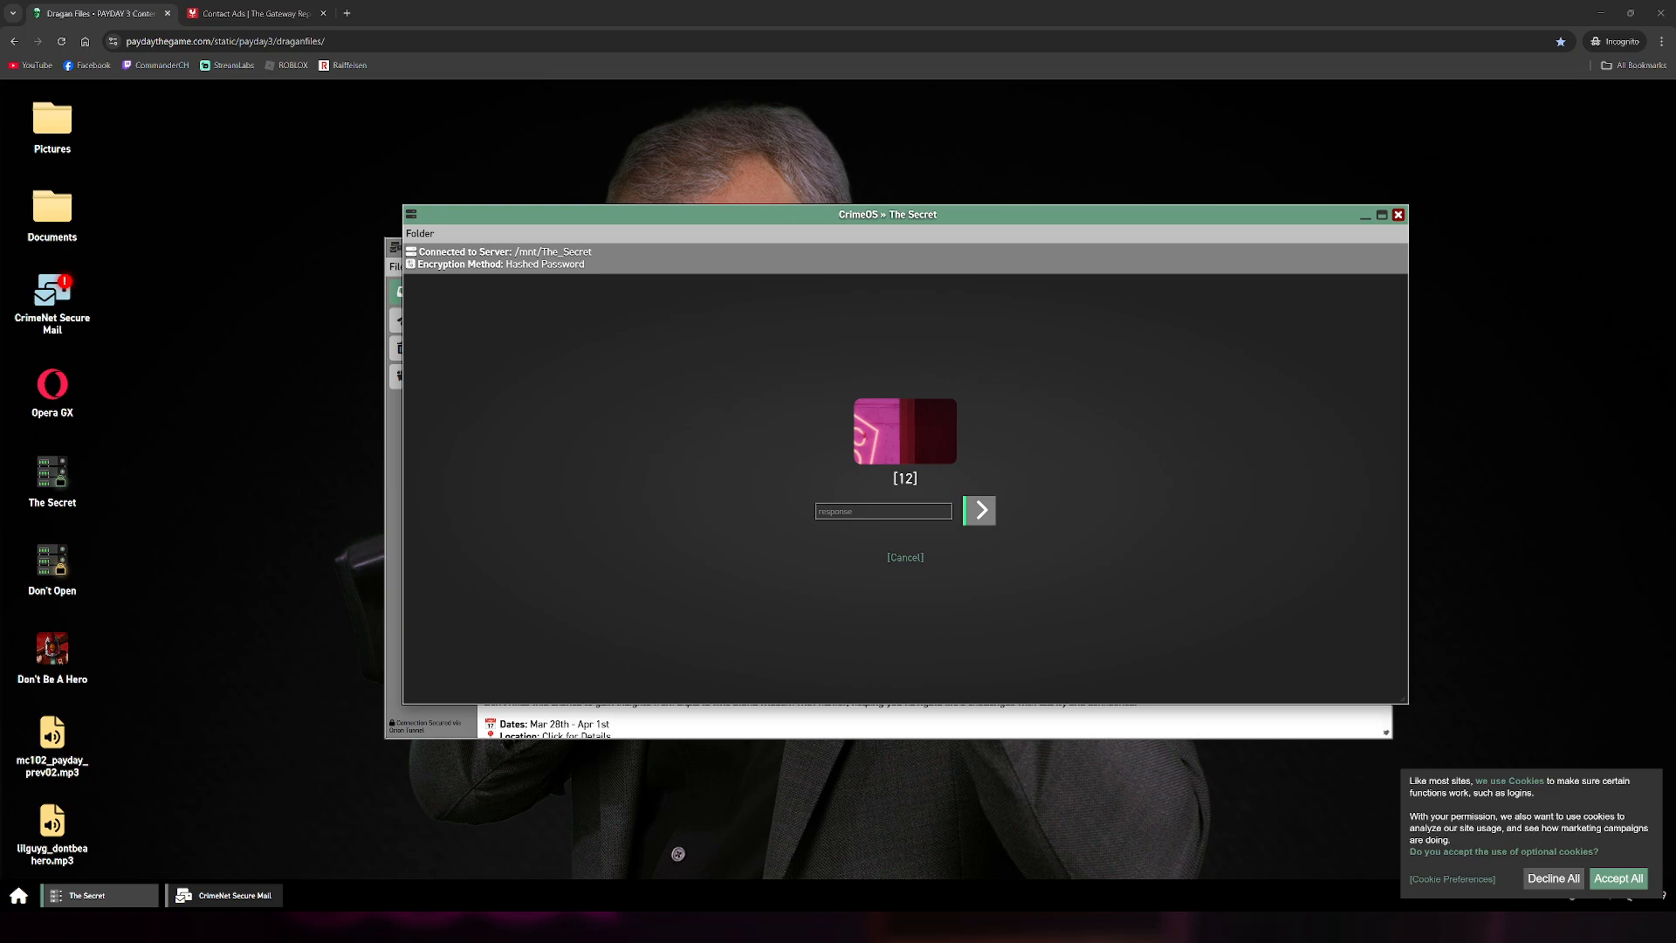
# Step: Answer the [12] riddle with 'redqueen' to start the C.B. decryption countdown
pyautogui.write('redqueen')
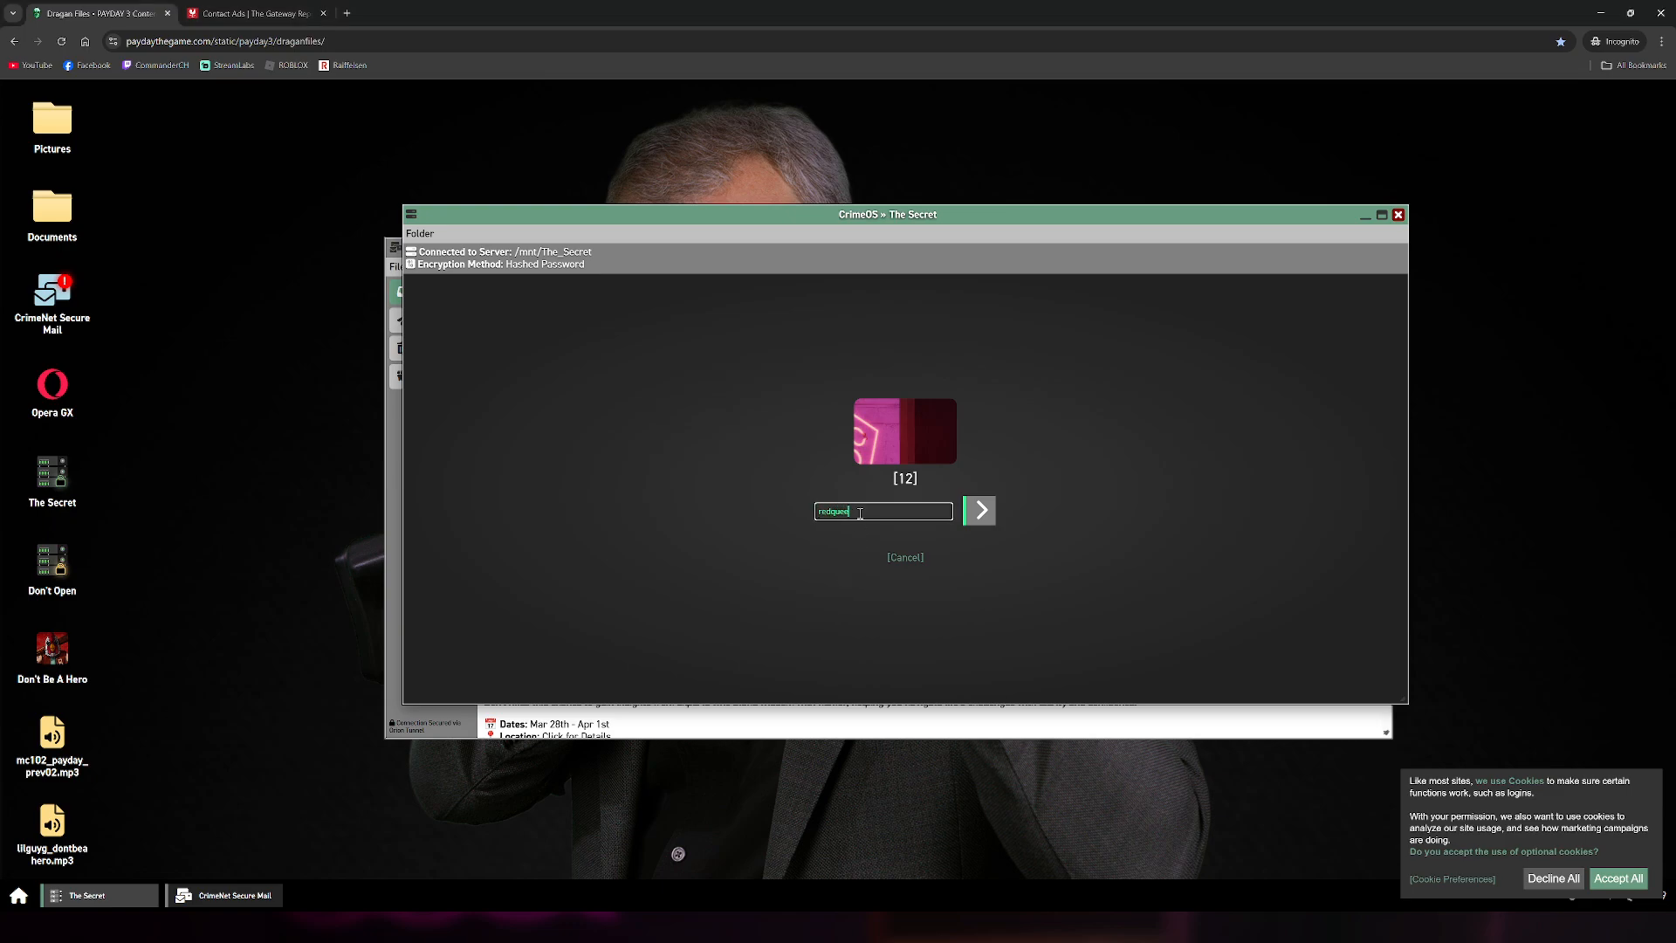
pyautogui.click(977, 510)
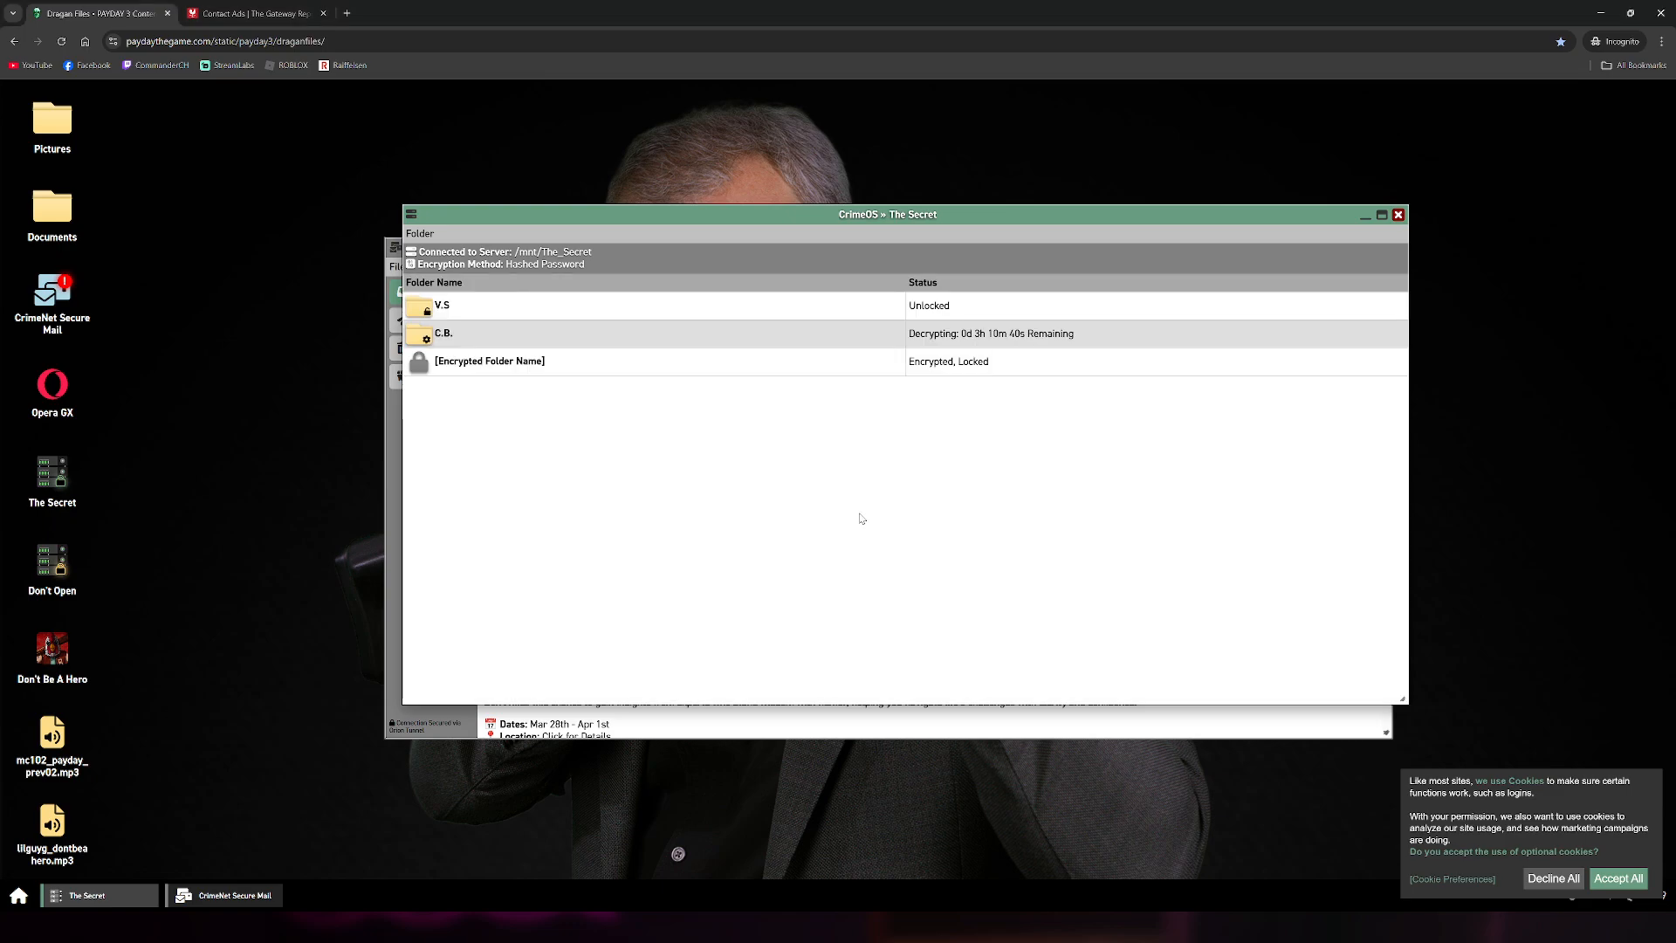